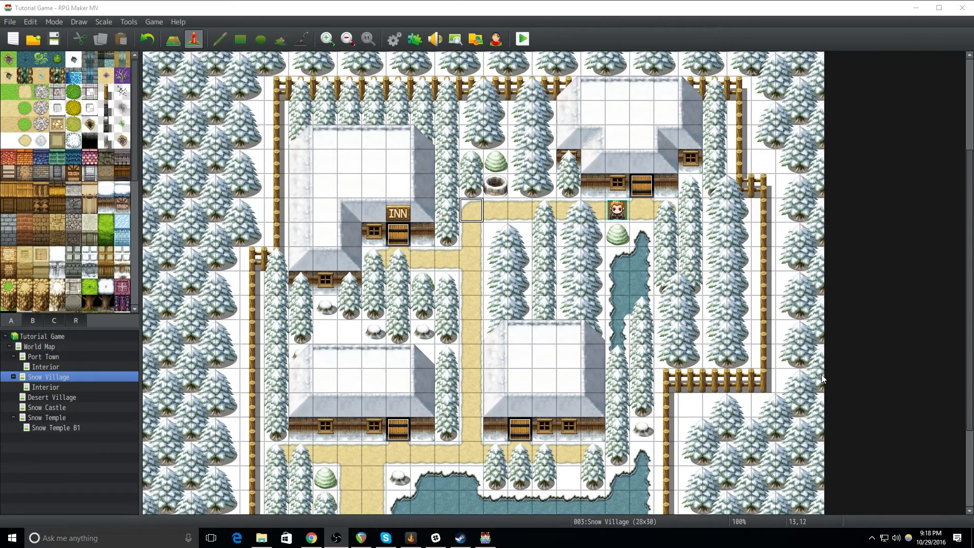
mouse_move(715, 199)
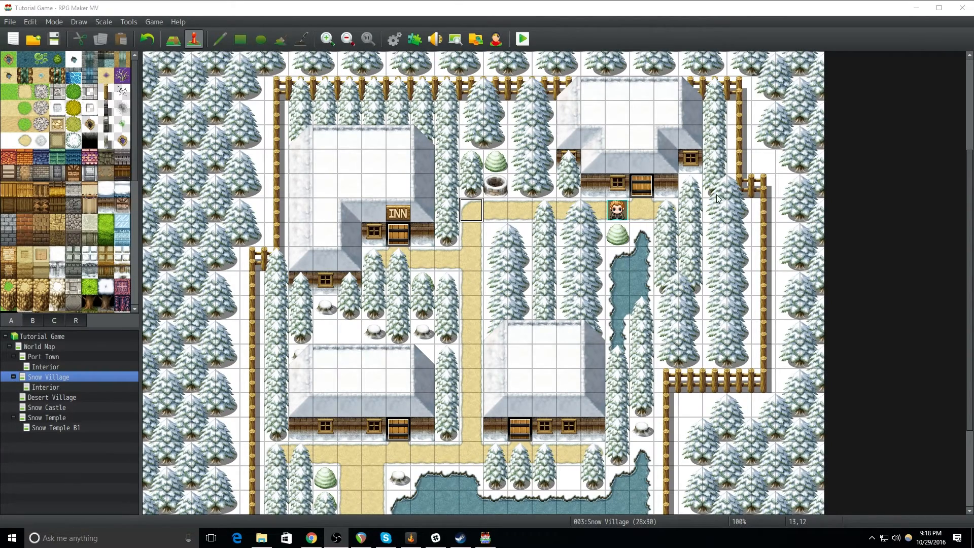
mouse_move(717, 223)
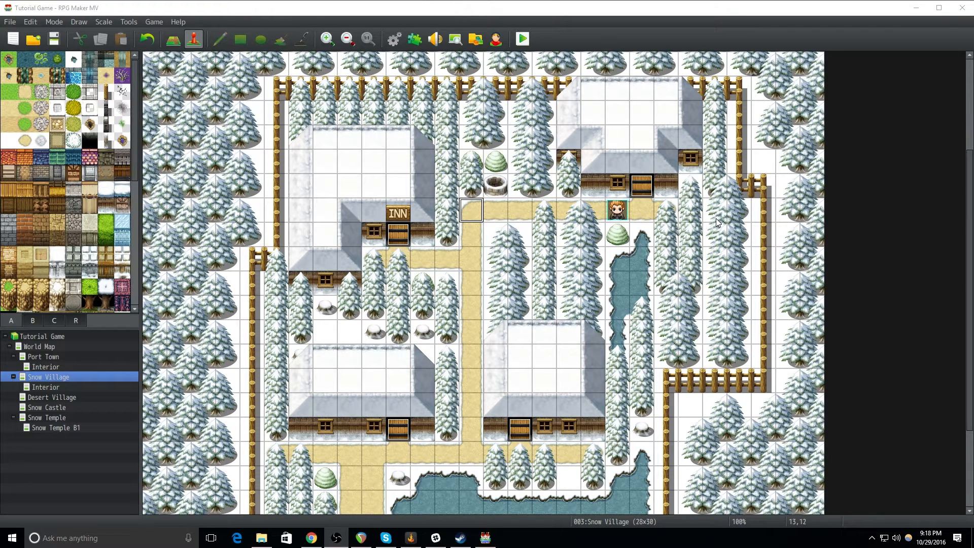
mouse_move(769, 154)
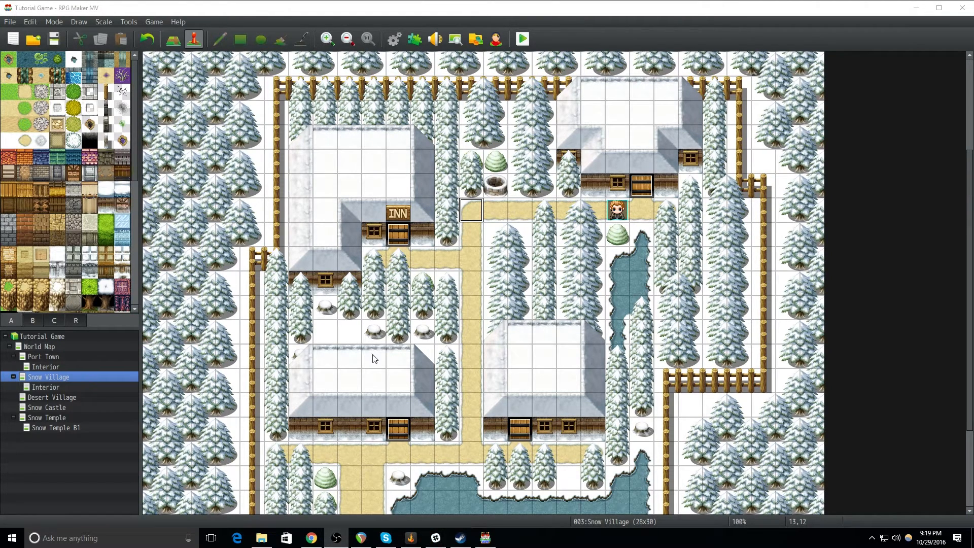
- Navigate from Documents > Games into TutorialGame\img\system in File Explorer
click(260, 538)
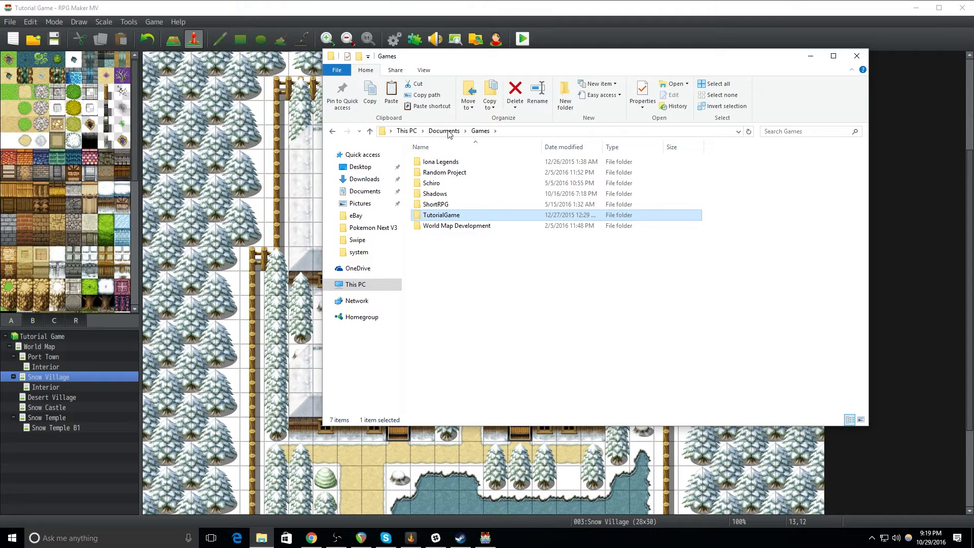
click(456, 225)
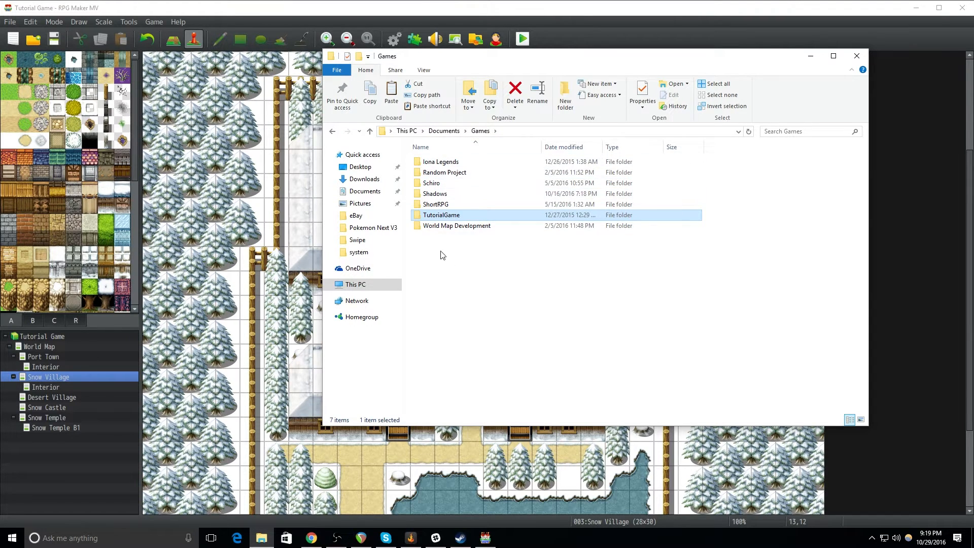
mouse_move(460, 275)
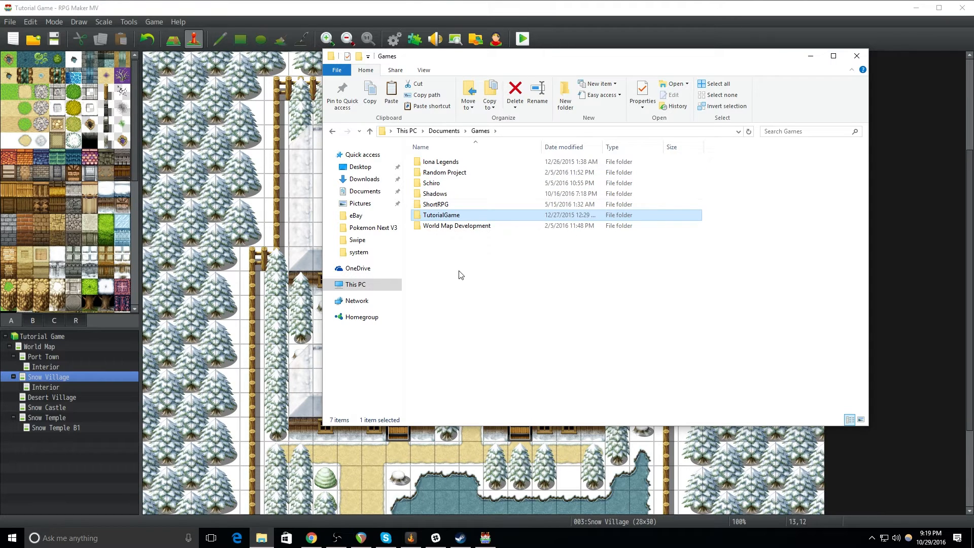
mouse_move(450, 220)
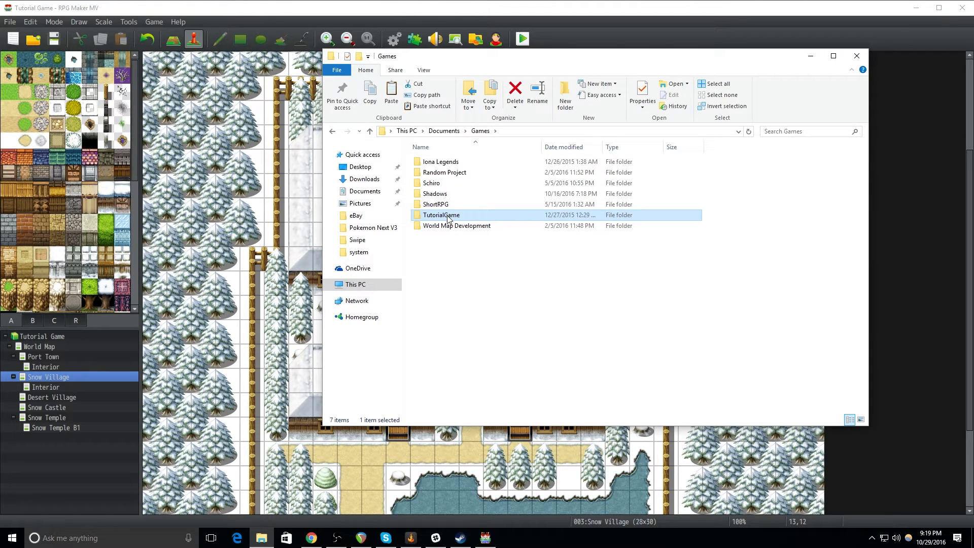
double_click(442, 214)
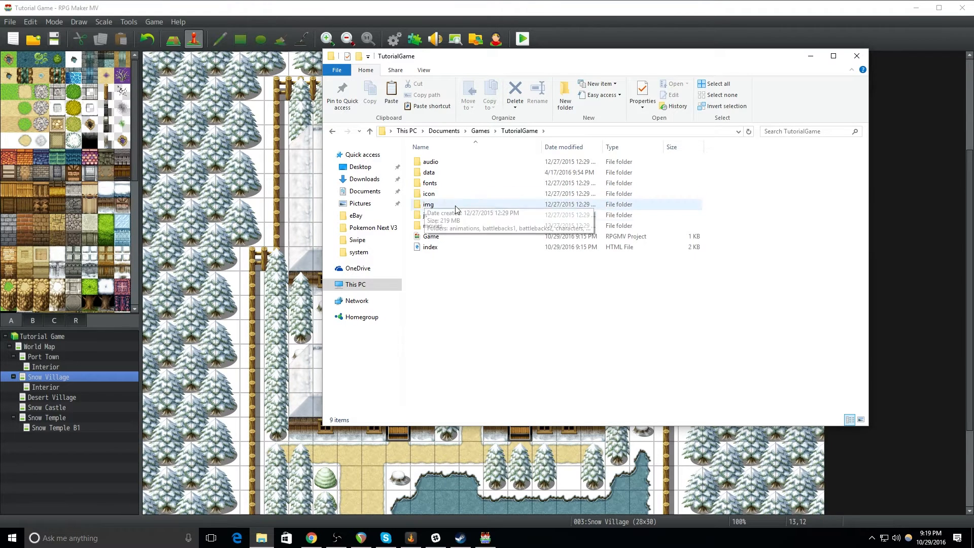
double_click(428, 204)
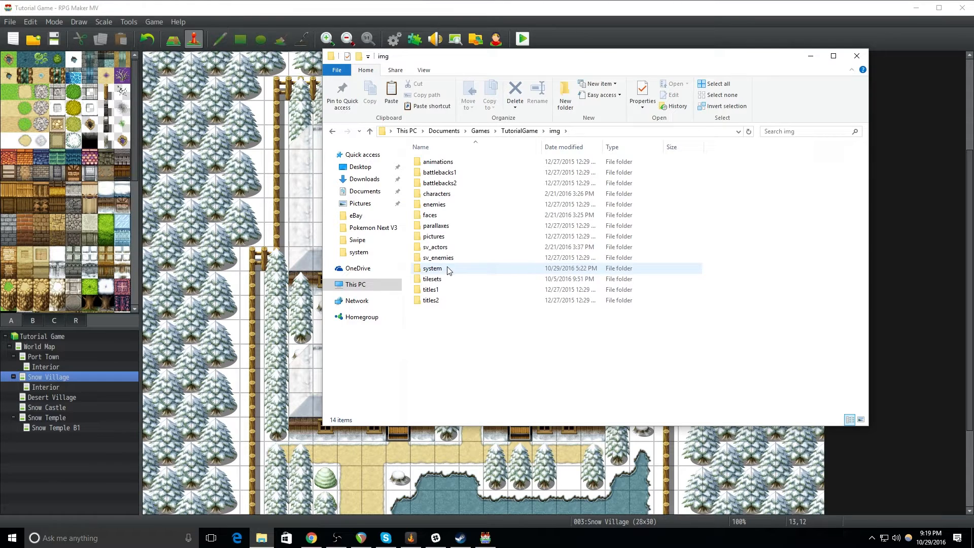
double_click(433, 267)
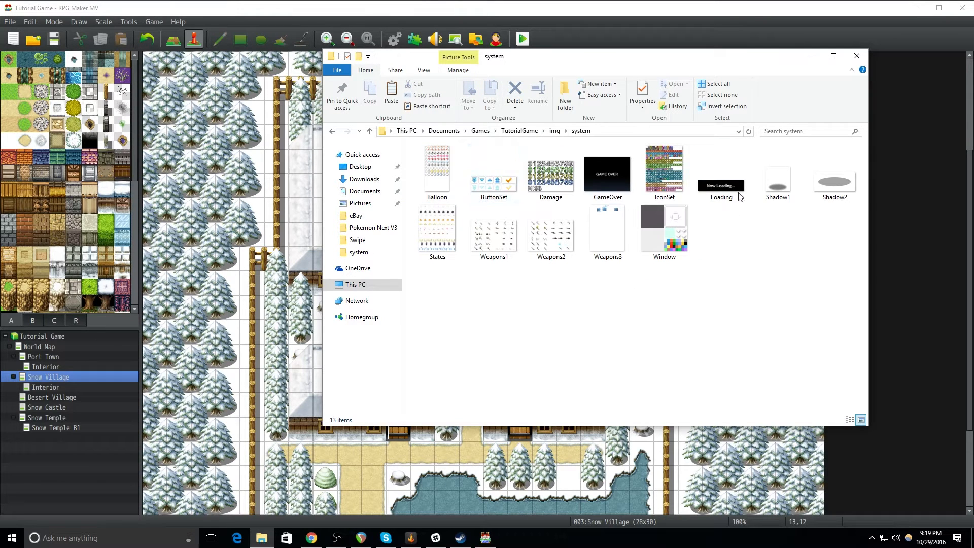
- Select the Balloon image among the system folder's 13 image files
click(549, 172)
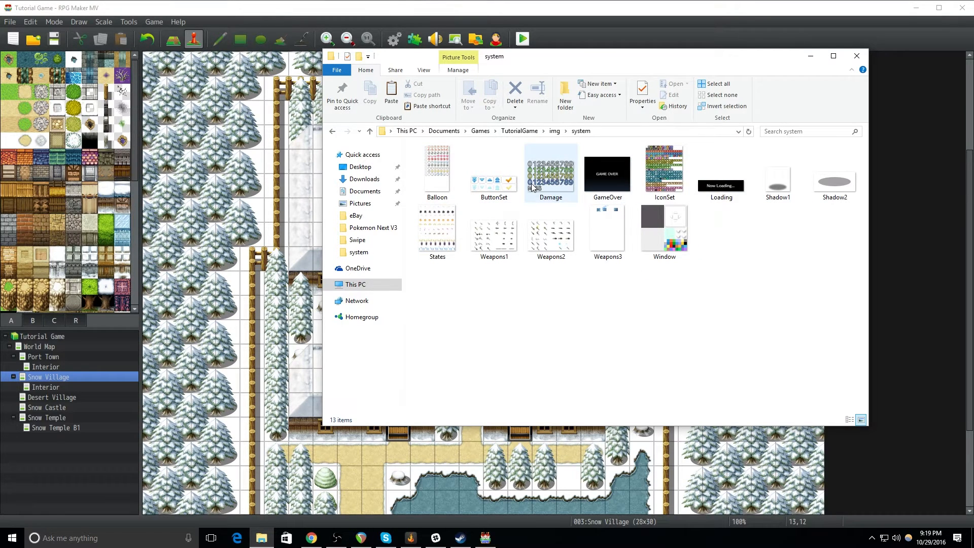
mouse_move(550, 174)
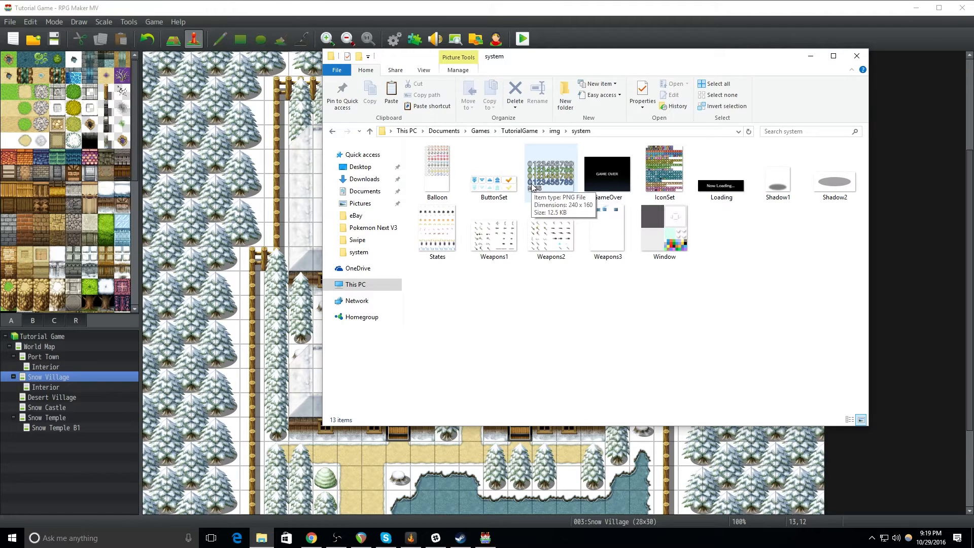
mouse_move(574, 194)
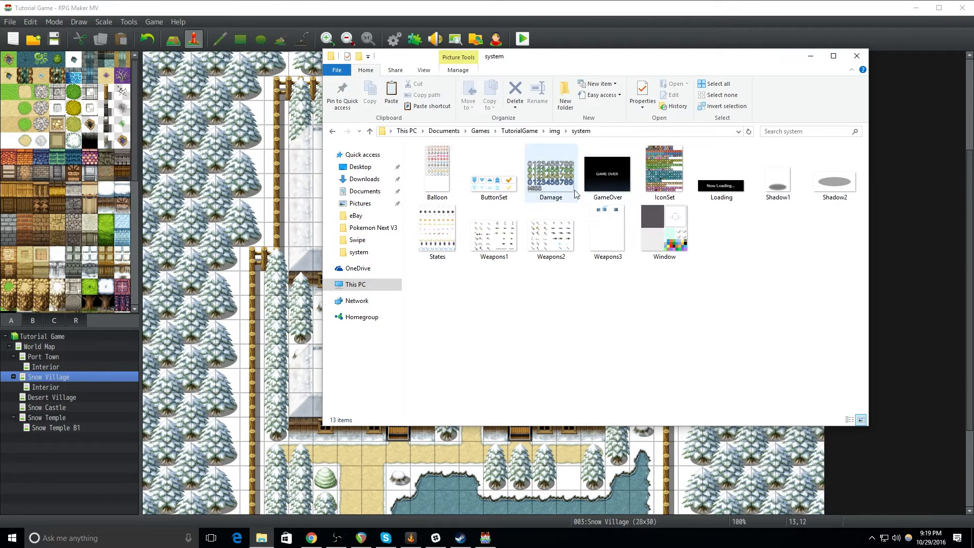
click(436, 170)
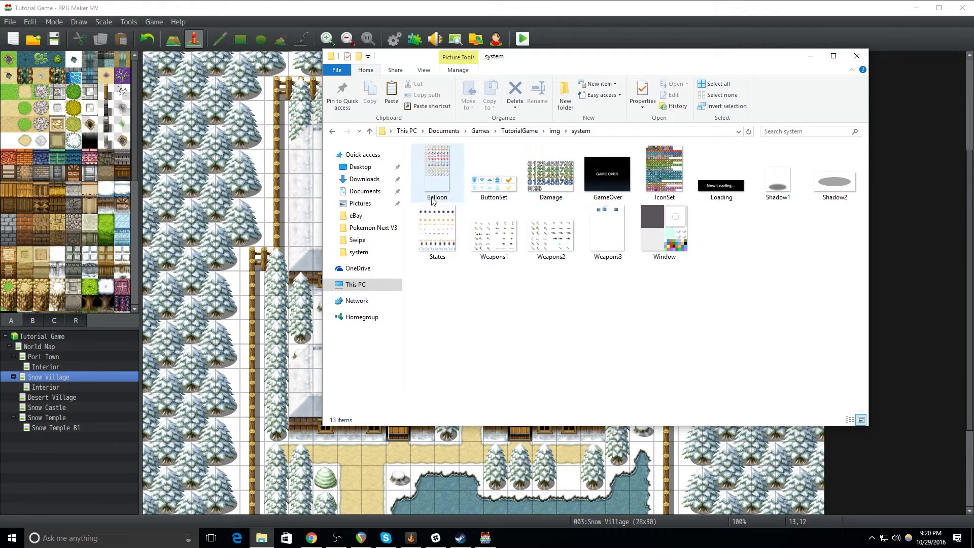
- View the Balloon image full size in Photos, close it, then view Window.png
double_click(436, 170)
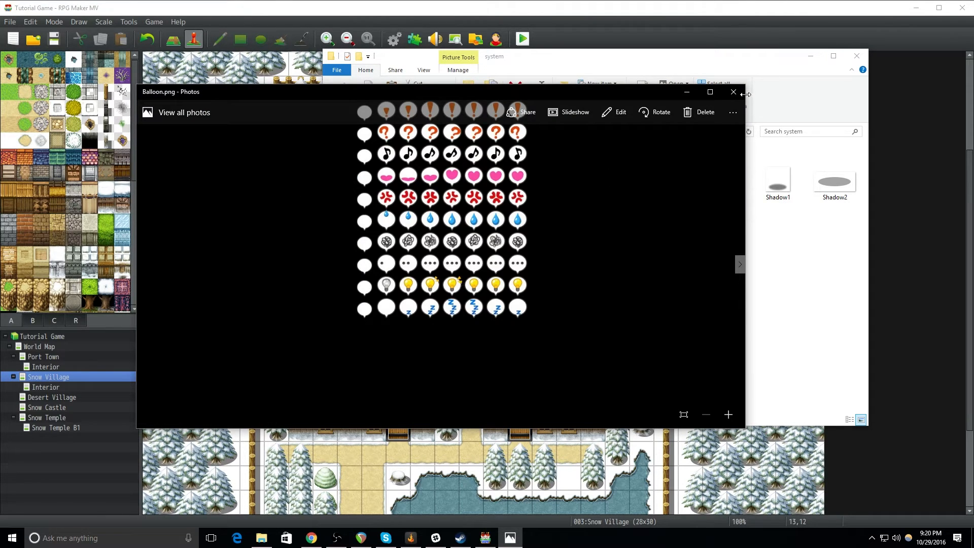
click(733, 92)
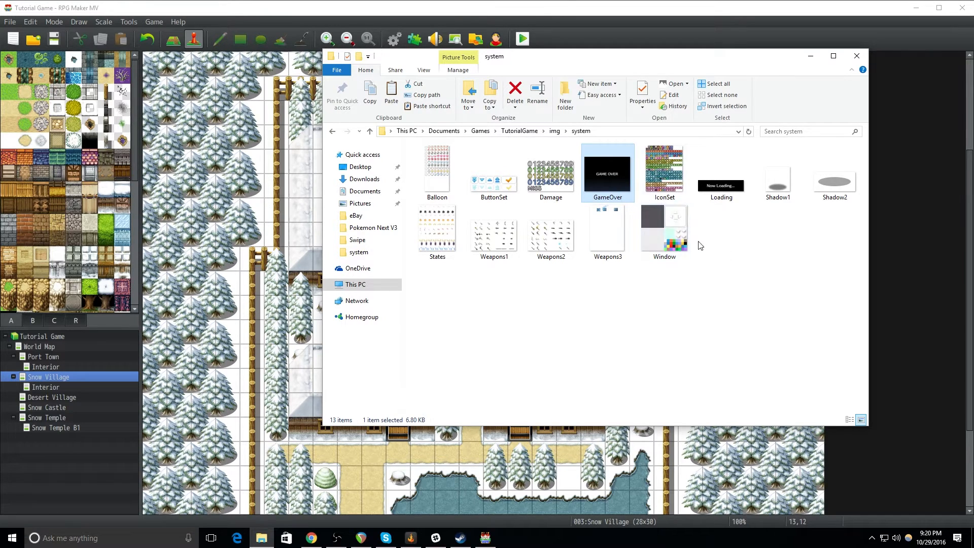
mouse_move(663, 230)
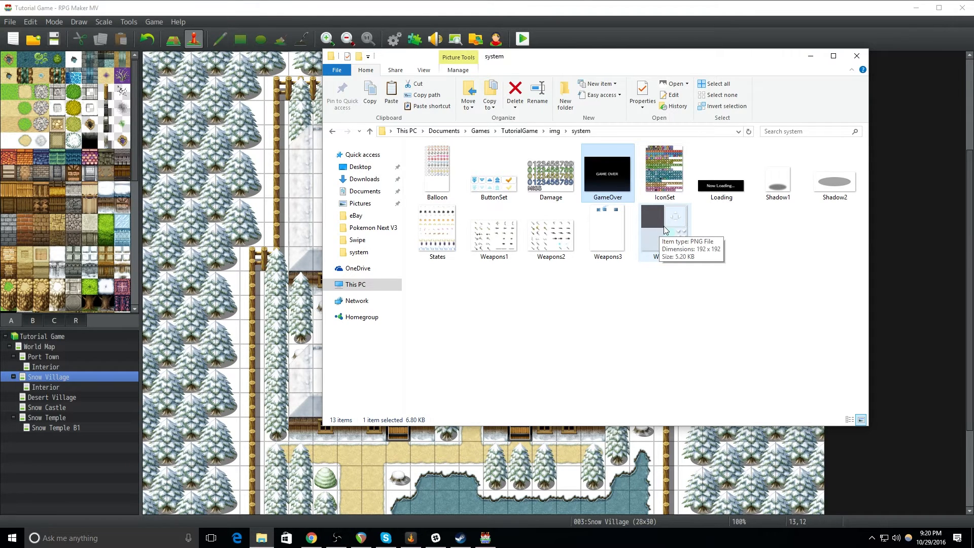
double_click(664, 222)
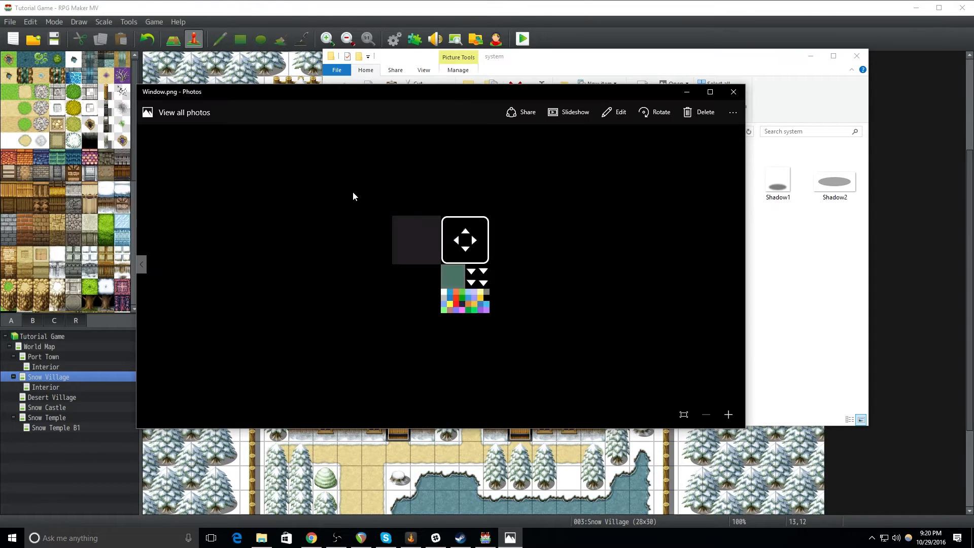
mouse_move(415, 235)
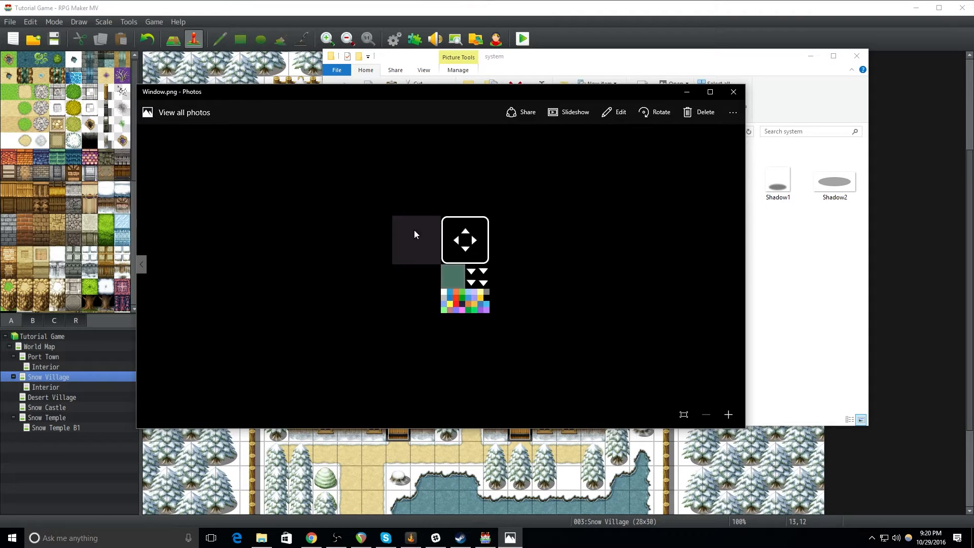
mouse_move(497, 283)
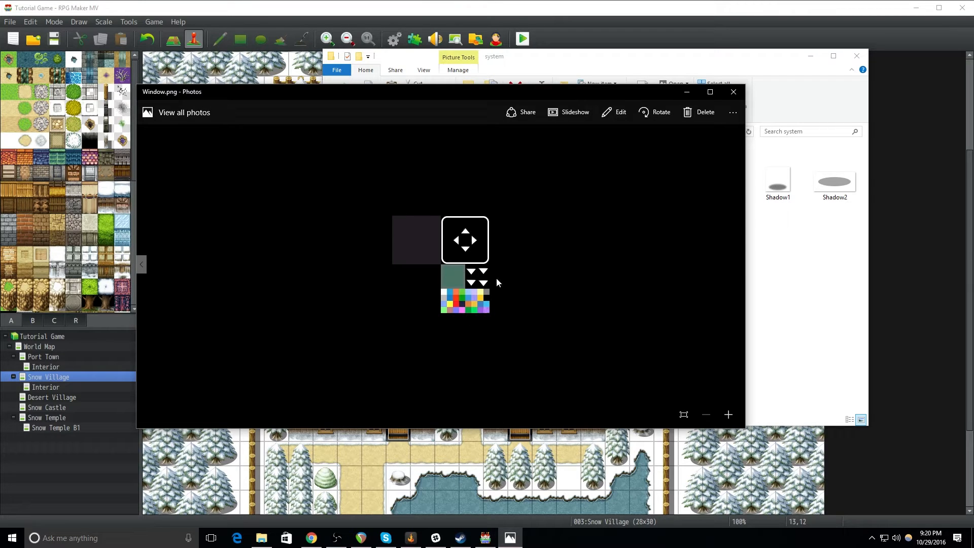
mouse_move(457, 302)
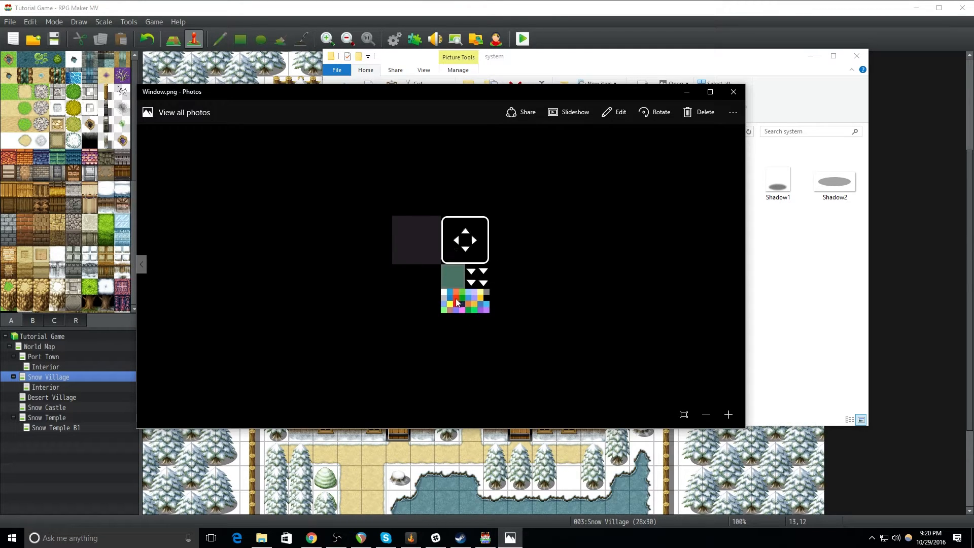
mouse_move(481, 290)
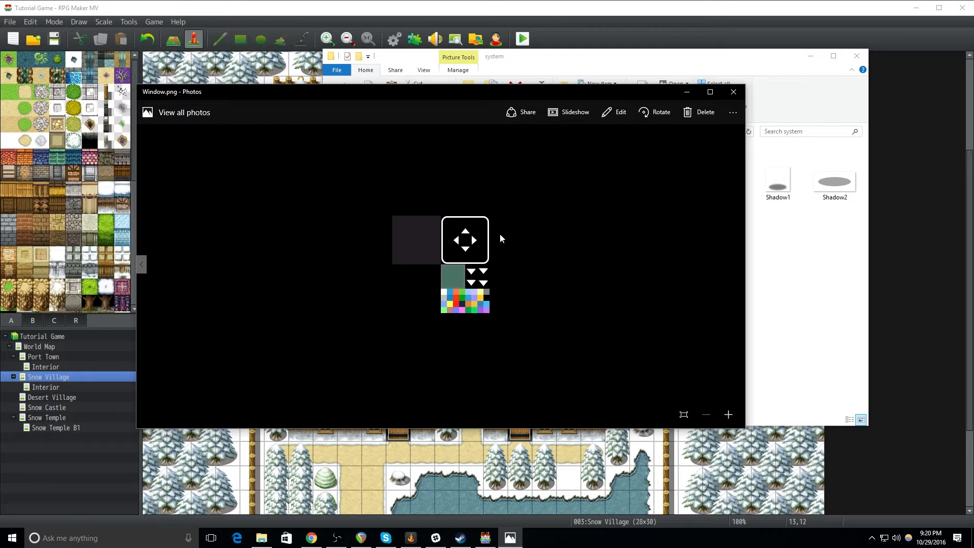
mouse_move(553, 251)
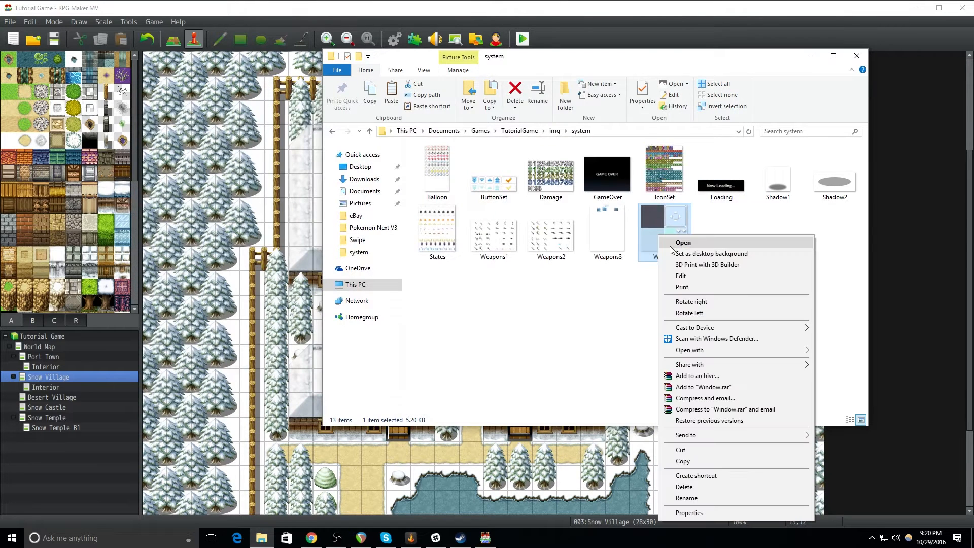
mouse_move(690, 350)
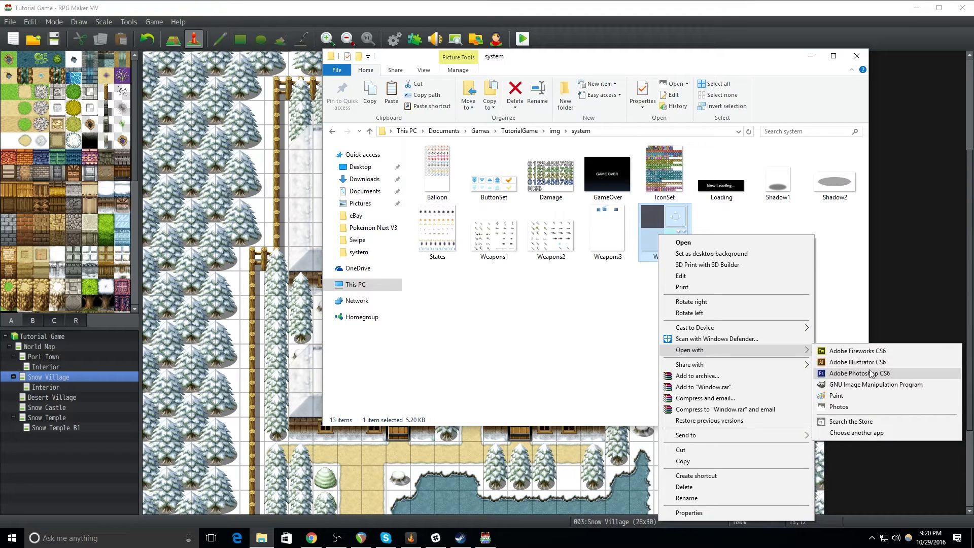
click(859, 373)
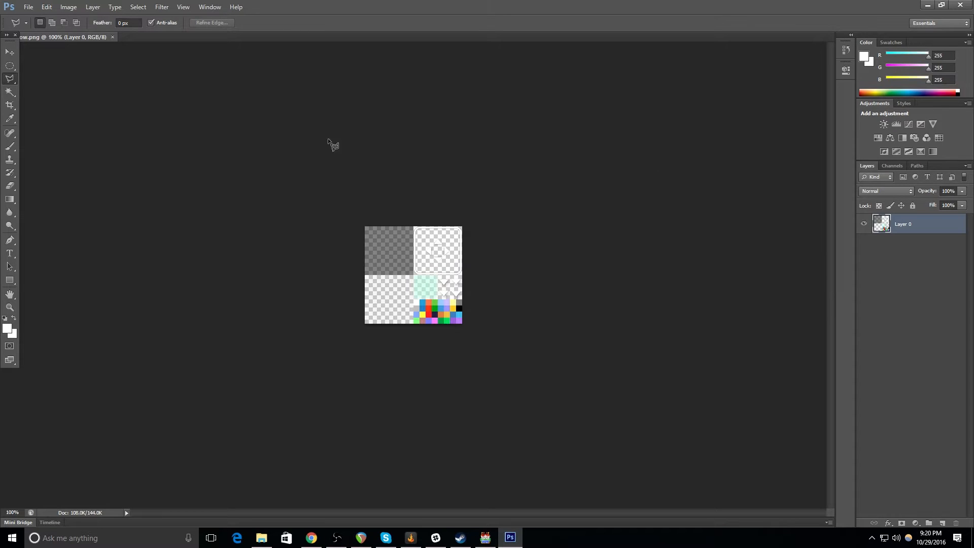
mouse_move(415, 241)
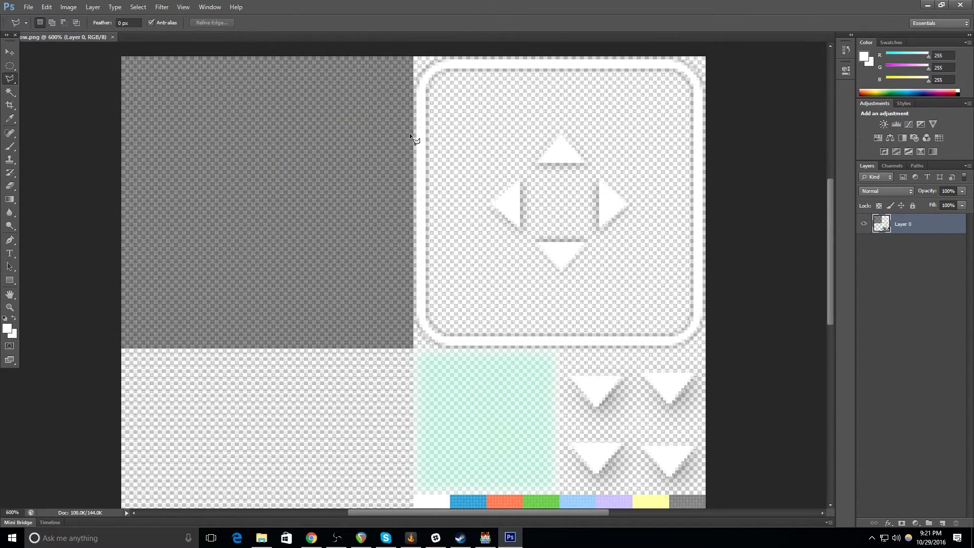
mouse_move(613, 59)
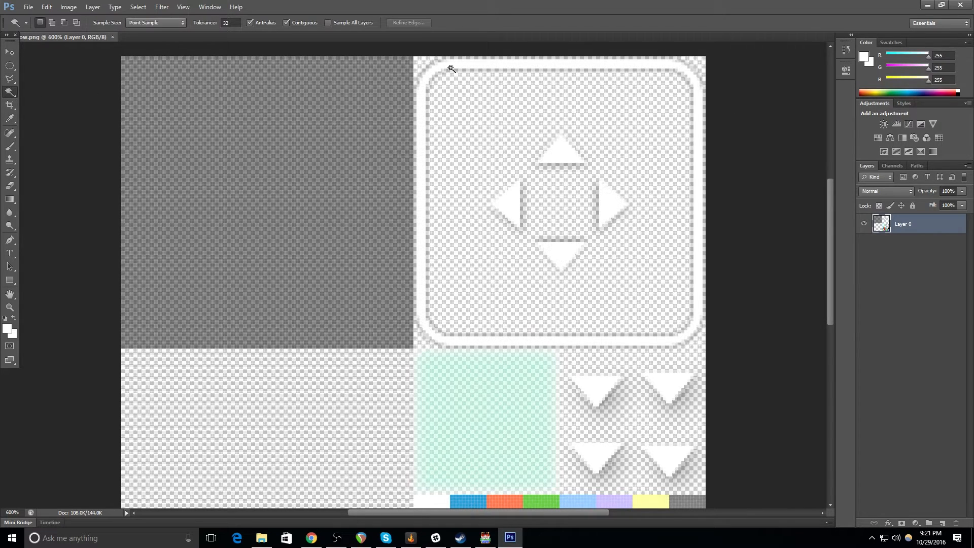
- Magic-wand the rounded frame's outer border, then deselect it leaving the image unedited
click(454, 67)
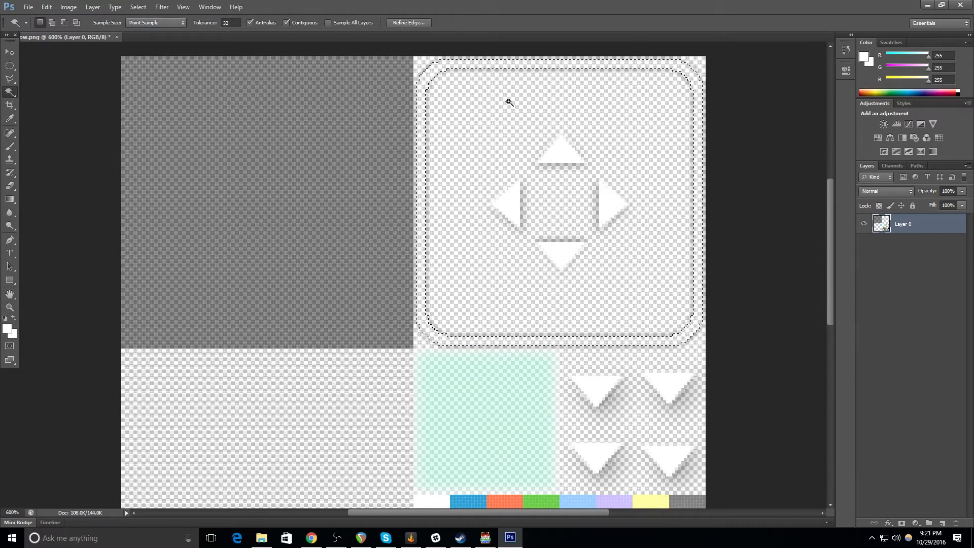
click(137, 7)
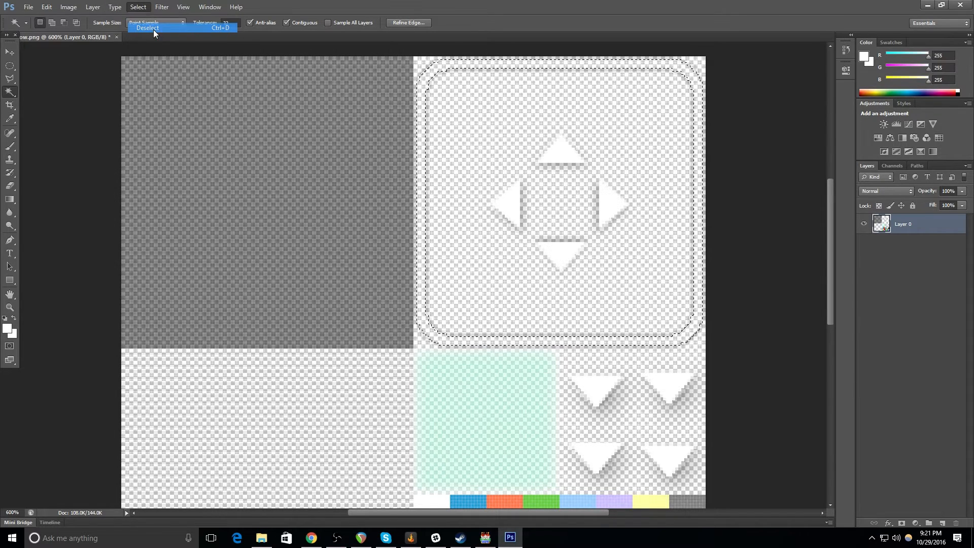
click(148, 27)
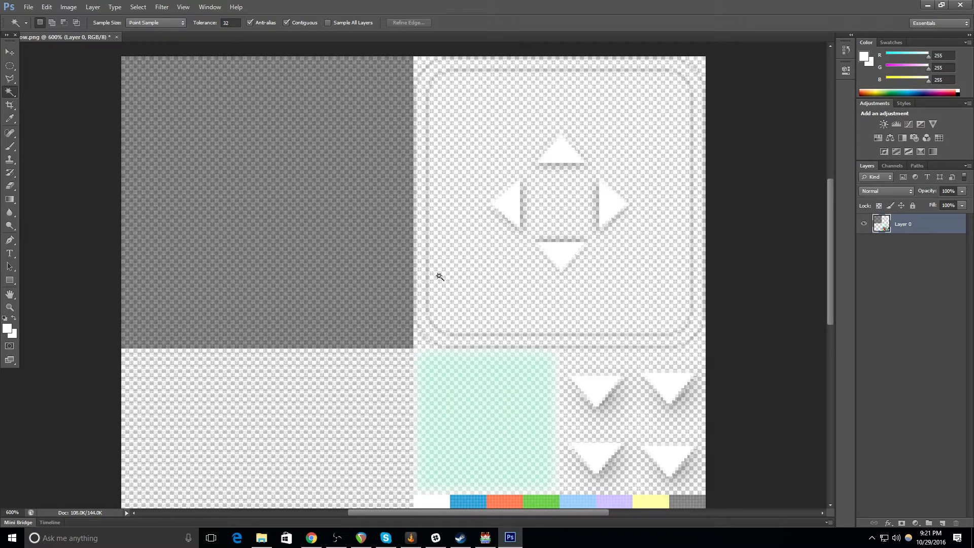
mouse_move(784, 69)
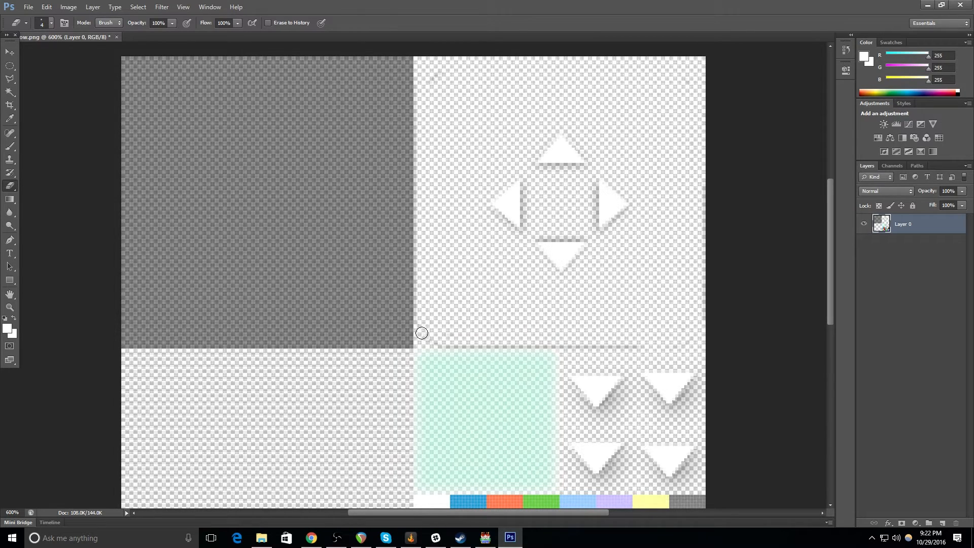
mouse_move(461, 206)
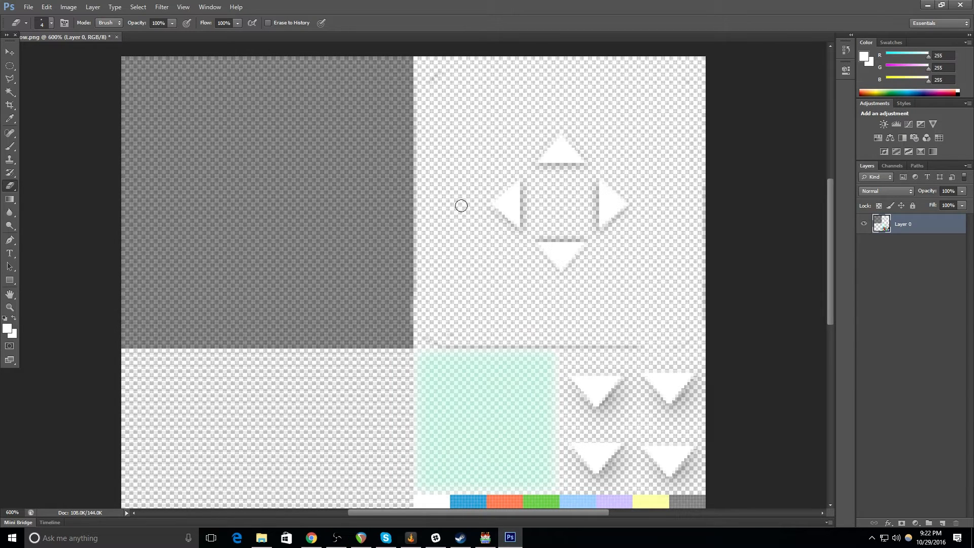
mouse_move(428, 229)
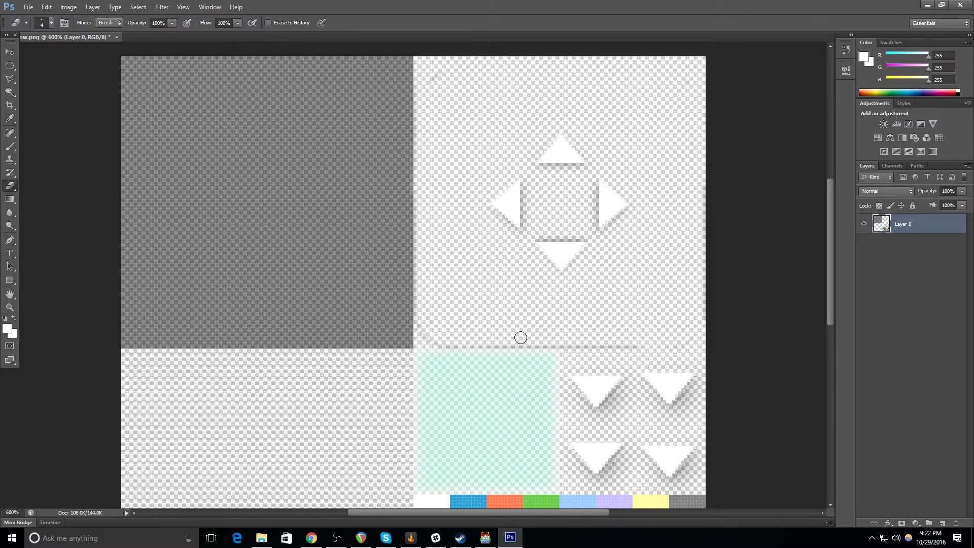
mouse_move(633, 331)
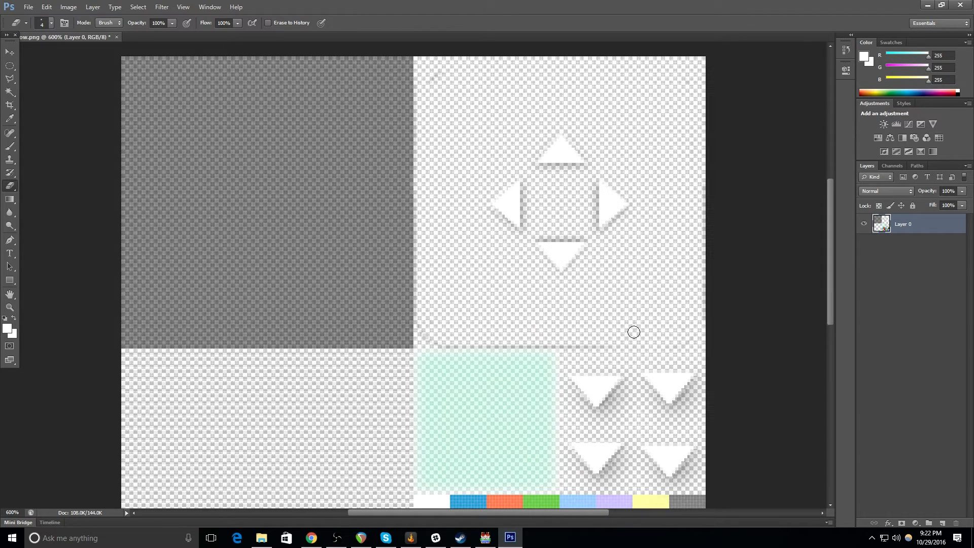
mouse_move(610, 253)
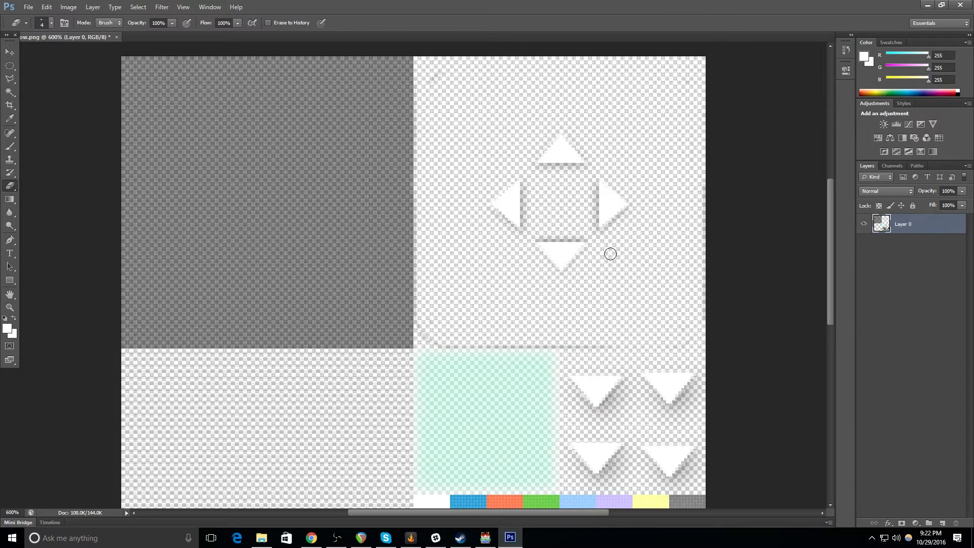
mouse_move(436, 79)
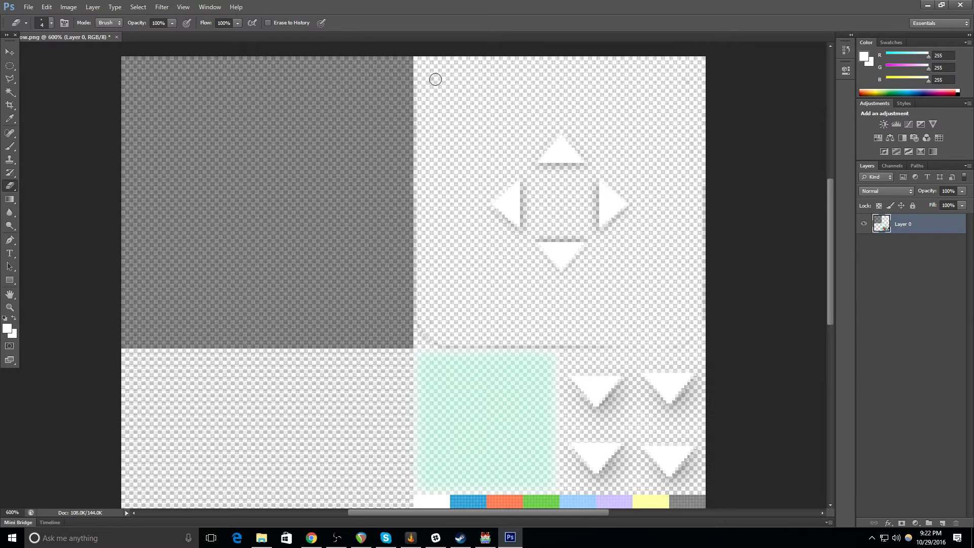
mouse_move(646, 82)
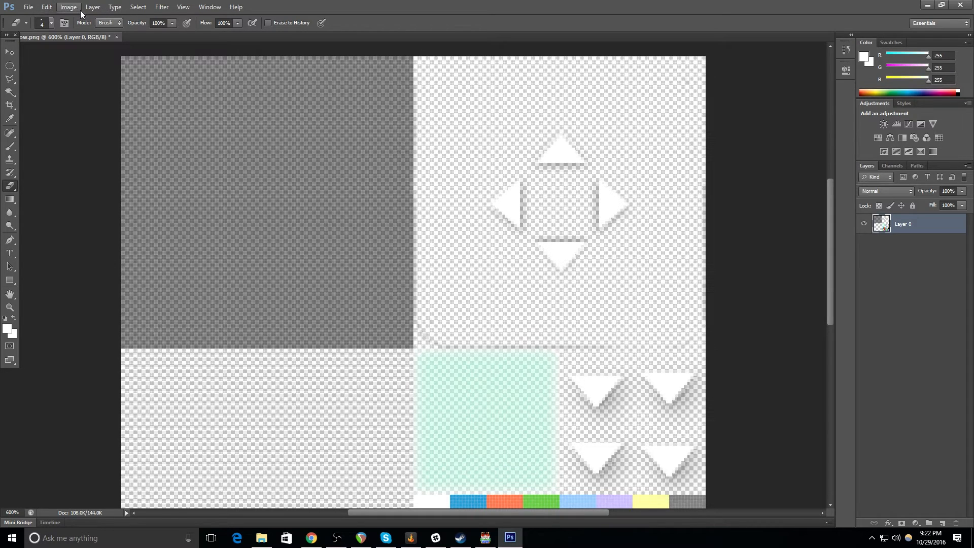
- Create a new empty layer and lasso a rectangular selection around the top-right panel
click(93, 7)
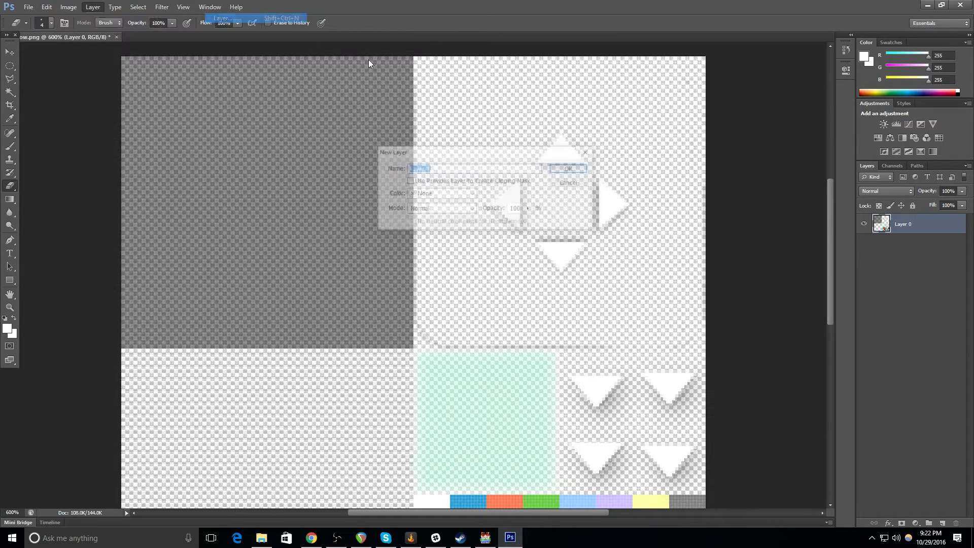
click(566, 169)
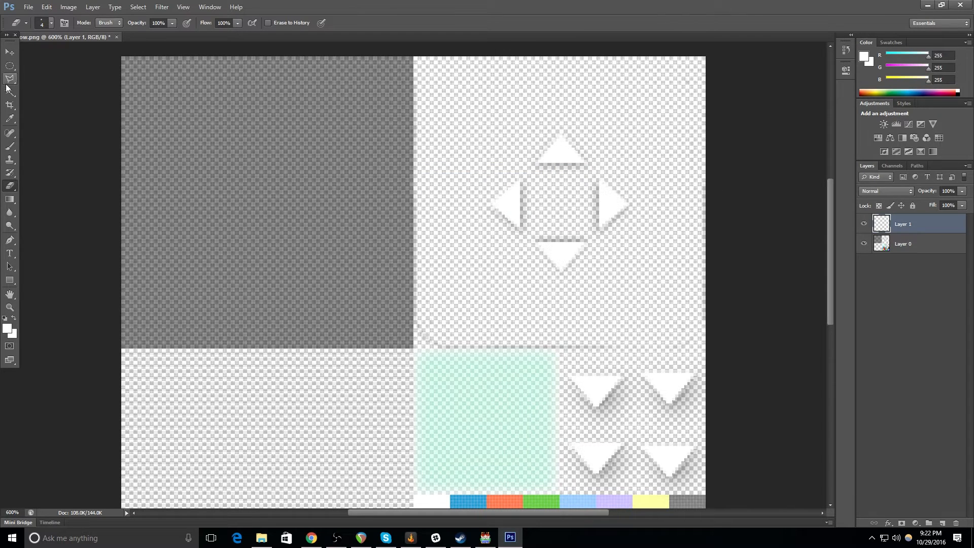
click(9, 78)
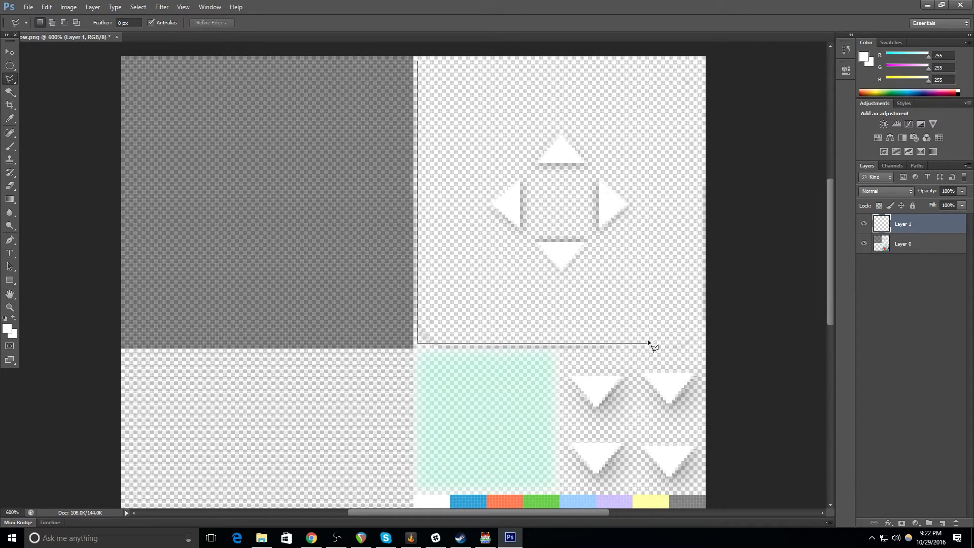
mouse_move(705, 350)
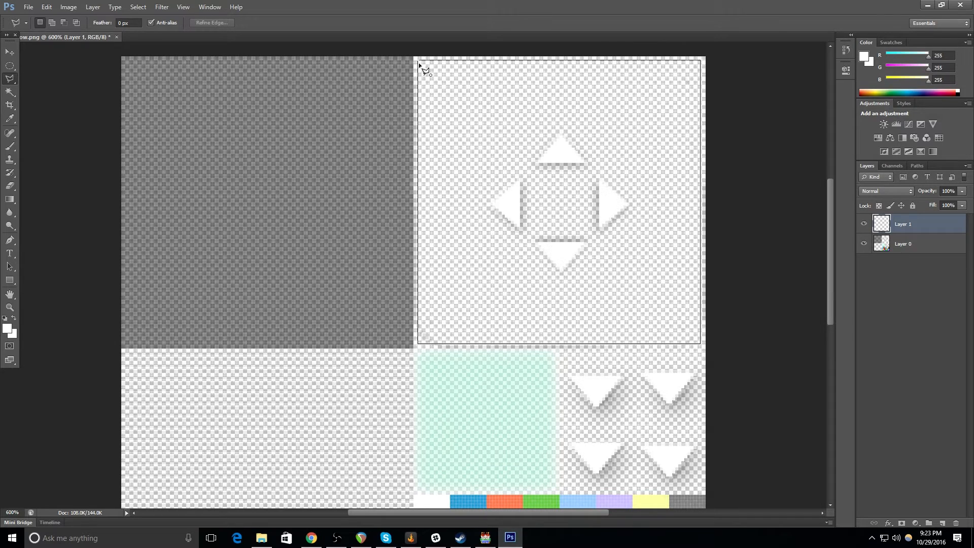
drag(421, 61, 699, 345)
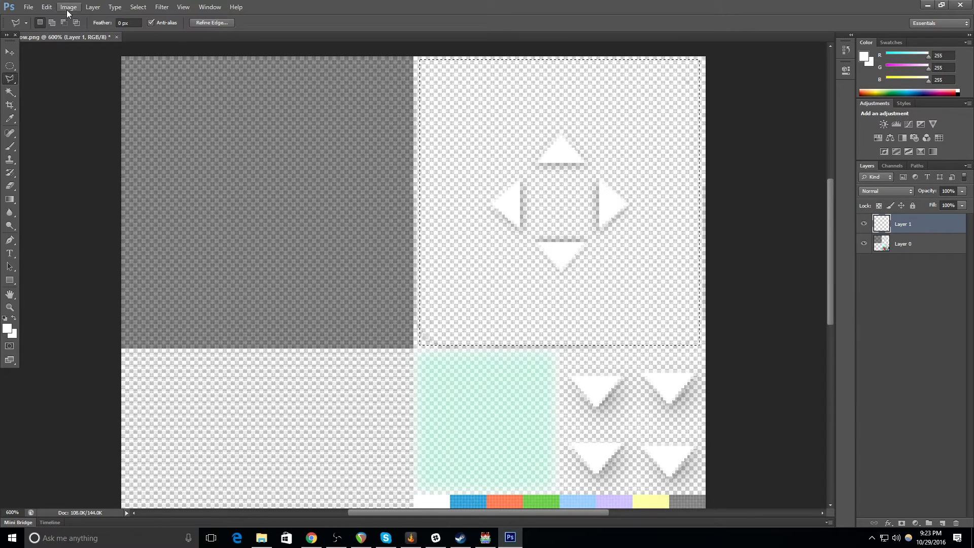
- Fill the top-right panel selection with a custom olive-gold colour via Edit > Fill
click(46, 7)
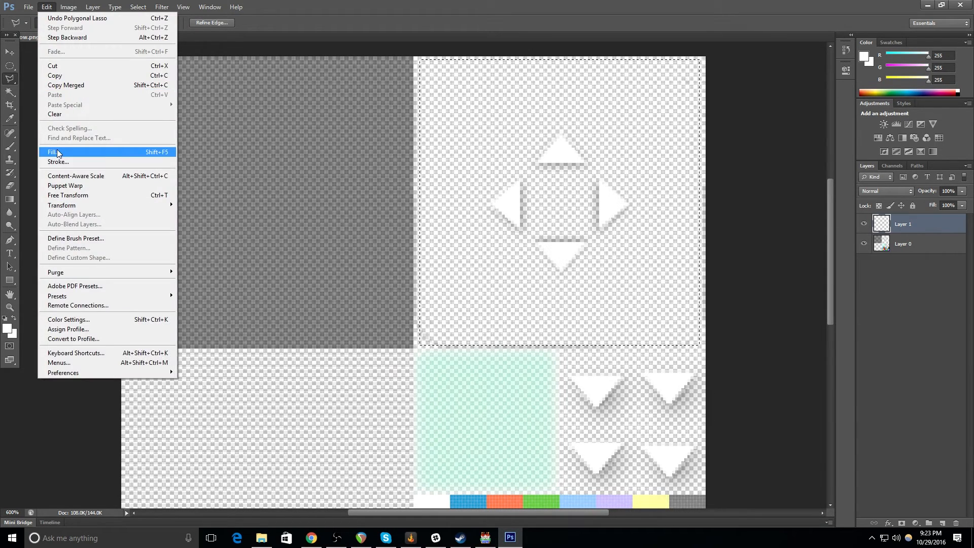
click(53, 151)
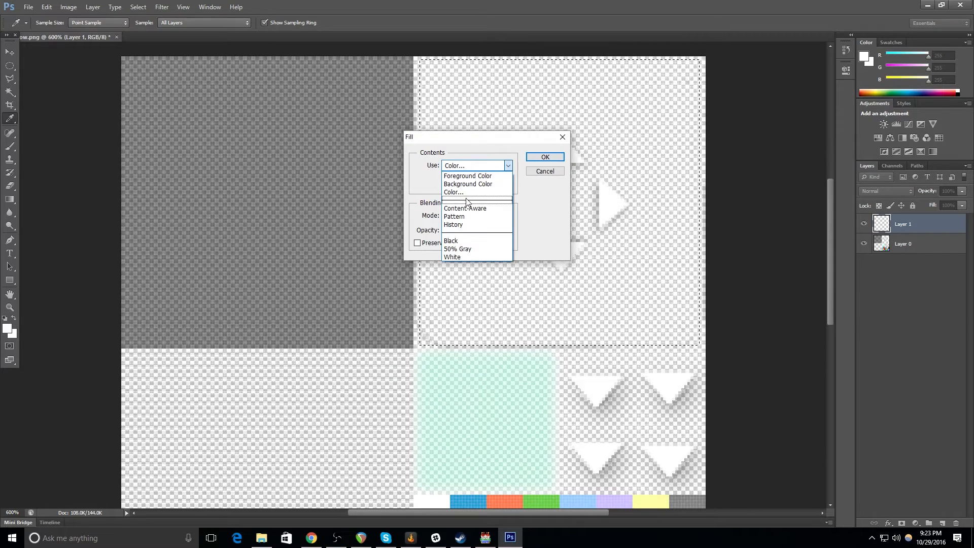
click(454, 192)
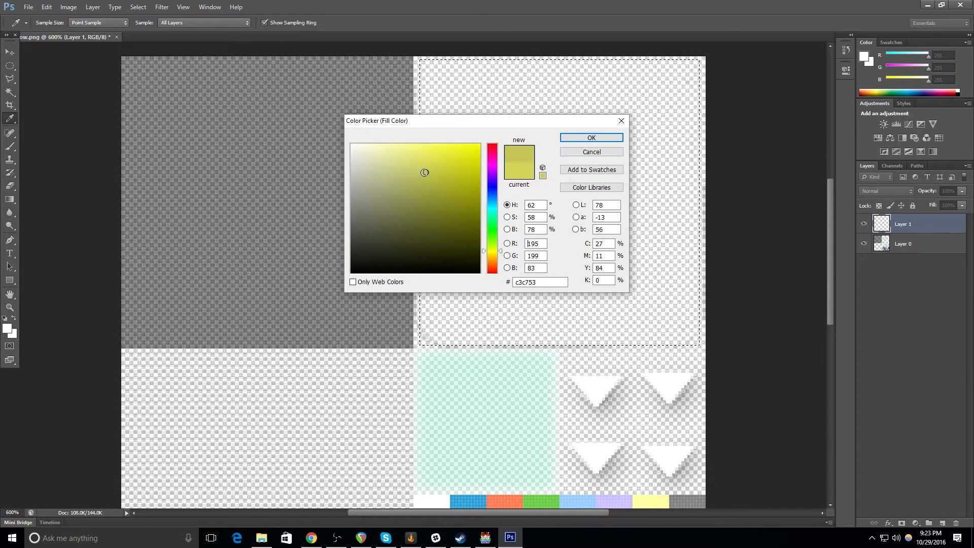
click(418, 175)
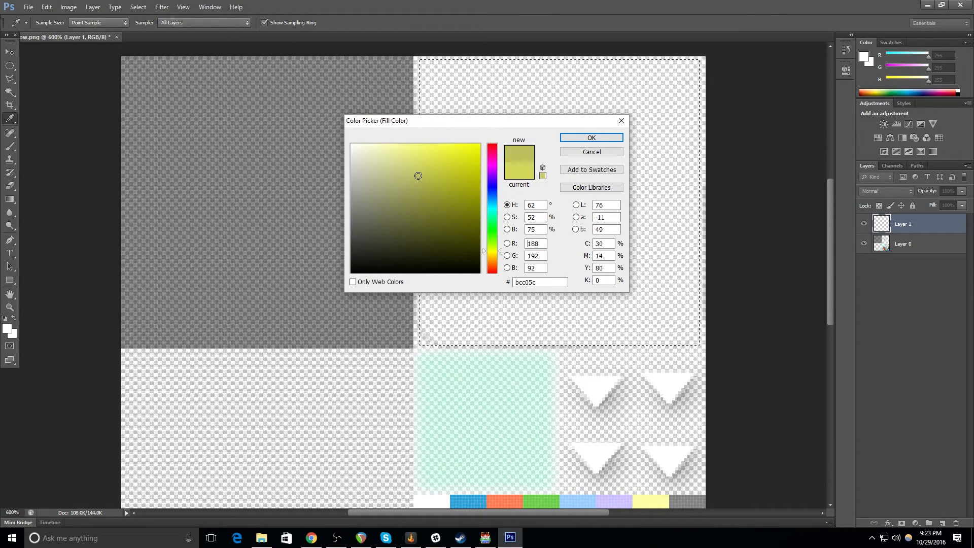
click(590, 137)
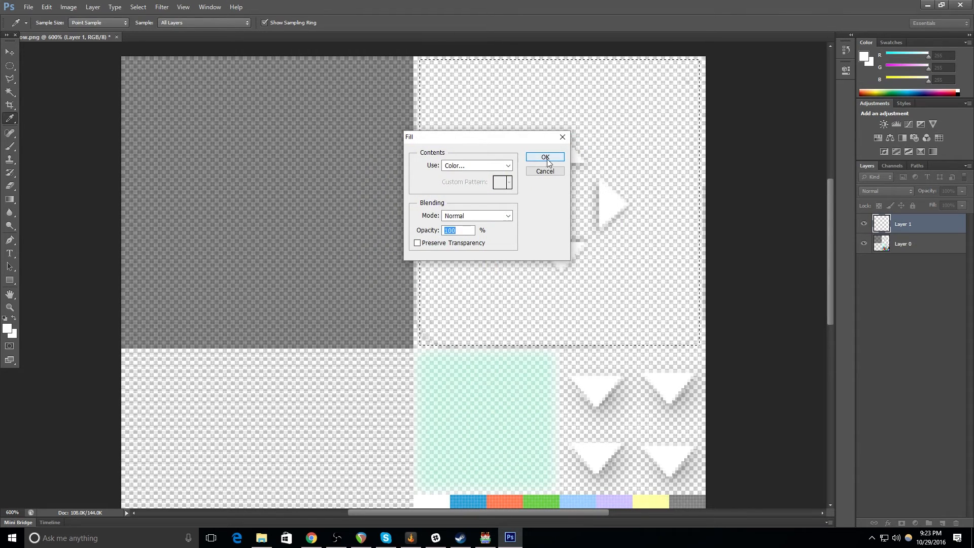
click(543, 156)
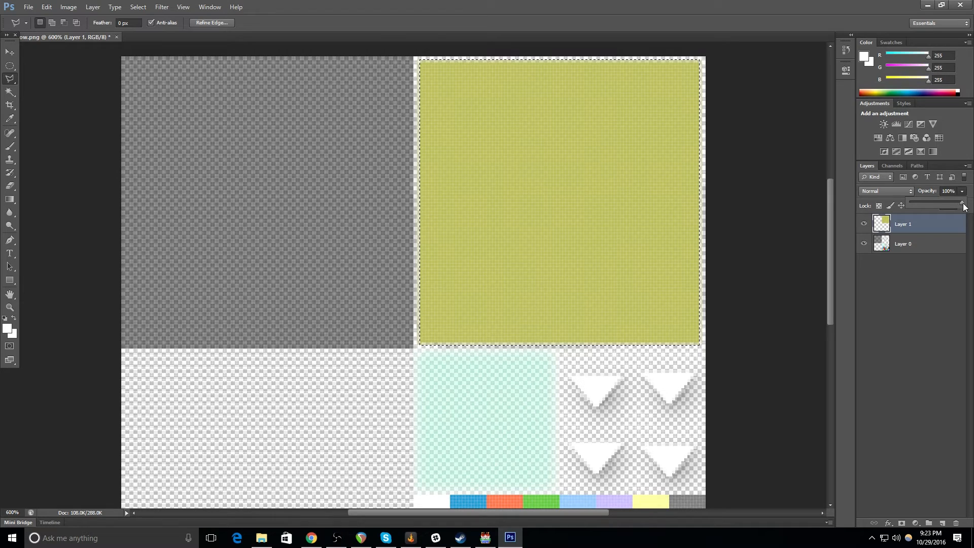
- Drop the gold layer to about 56% opacity and trace a smaller inner rectangle to hollow it
drag(963, 203, 930, 202)
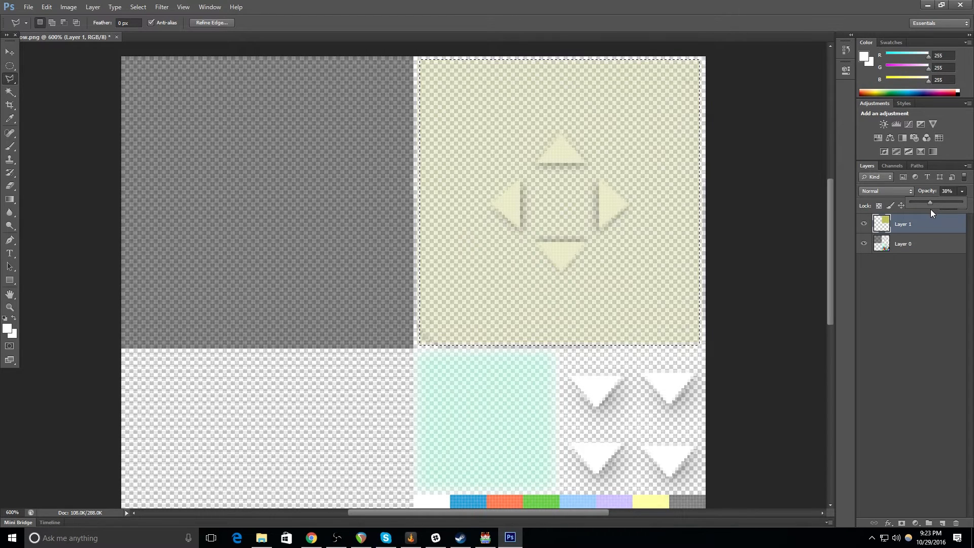
drag(931, 202, 940, 202)
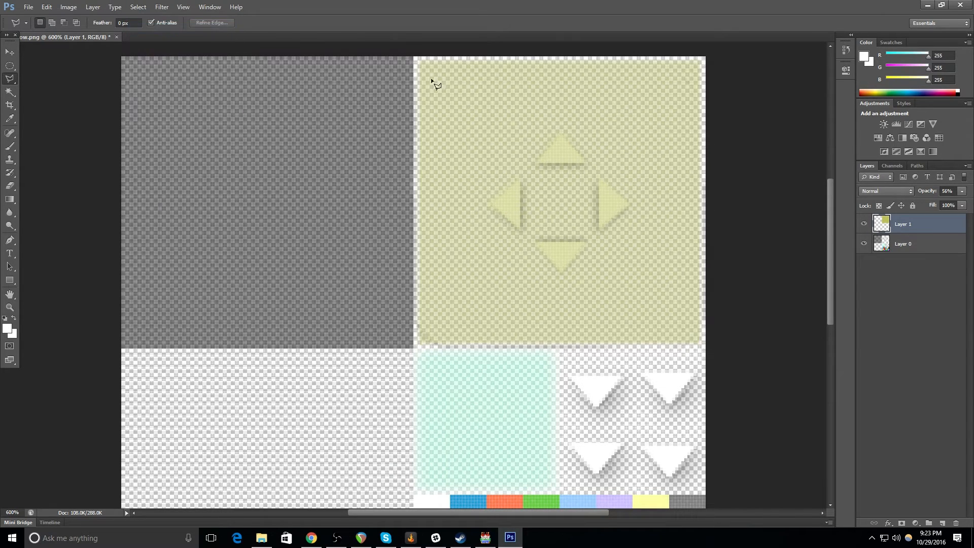
mouse_move(431, 73)
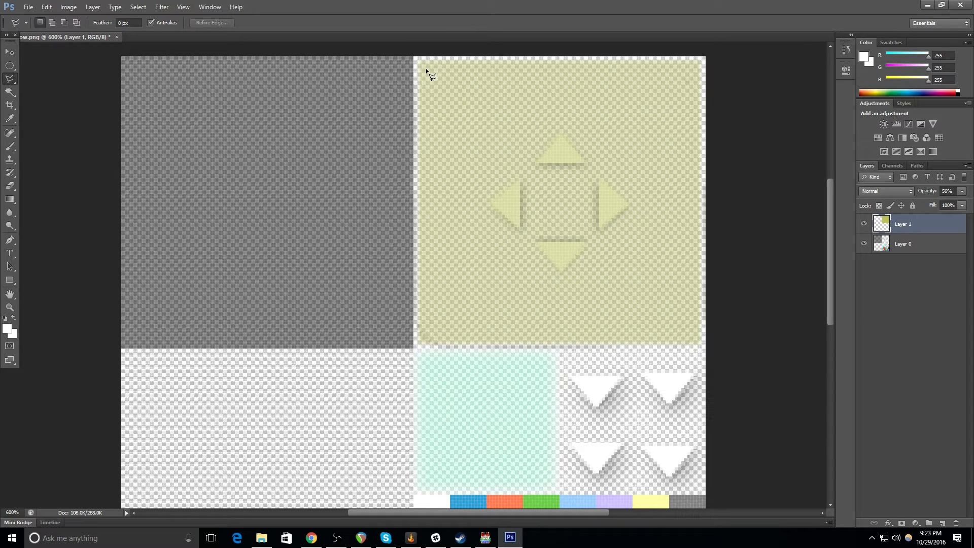
drag(425, 71, 442, 199)
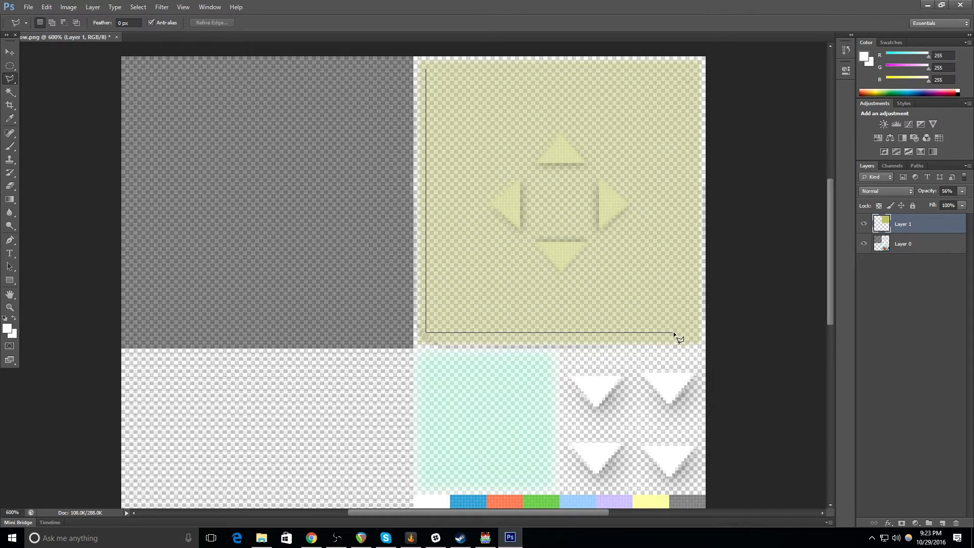
mouse_move(696, 341)
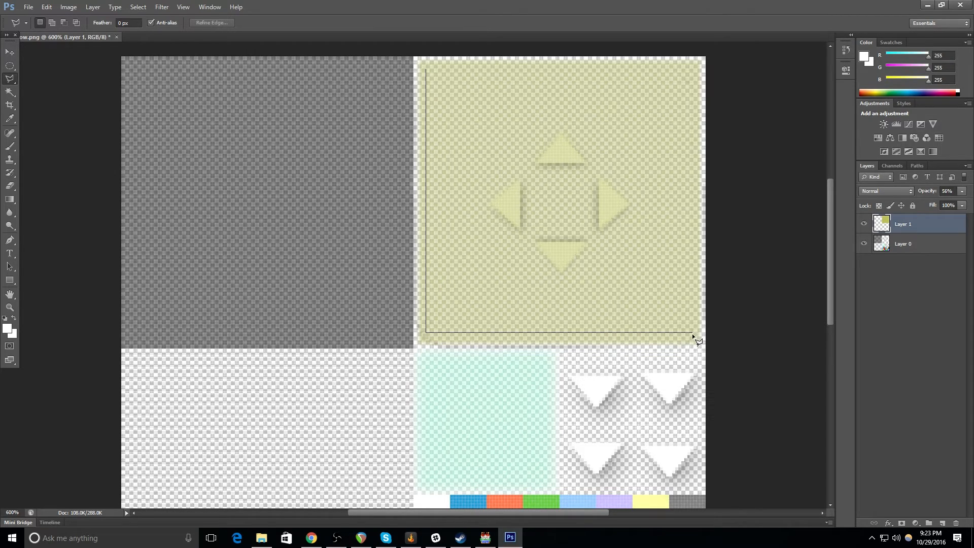
mouse_move(683, 117)
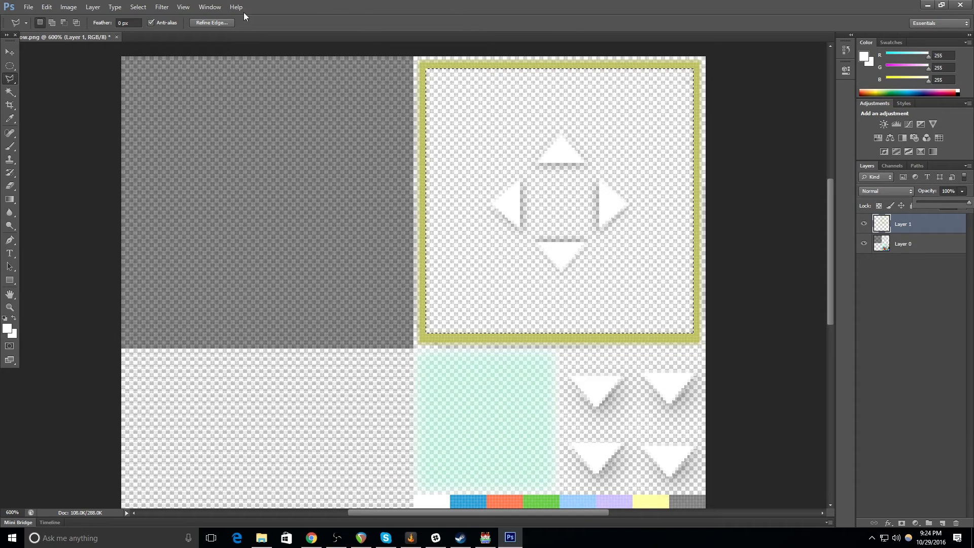
- Deselect, then enable Bevel & Emboss in the gold border layer's Layer Style
click(138, 7)
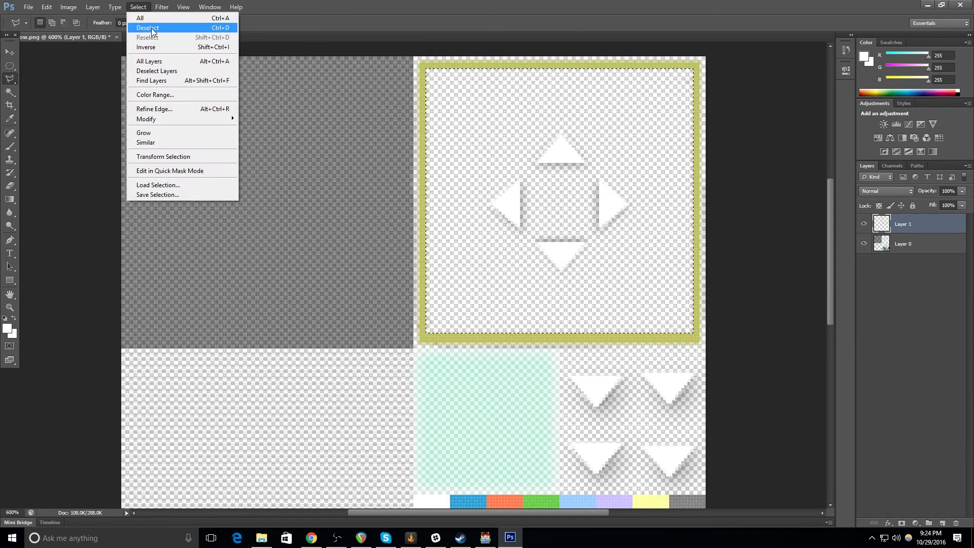
click(148, 28)
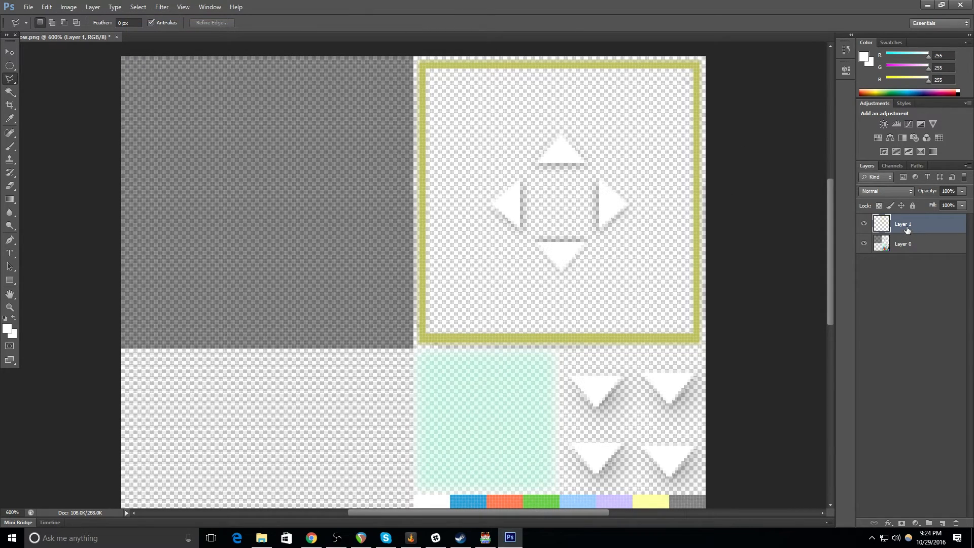
right_click(903, 223)
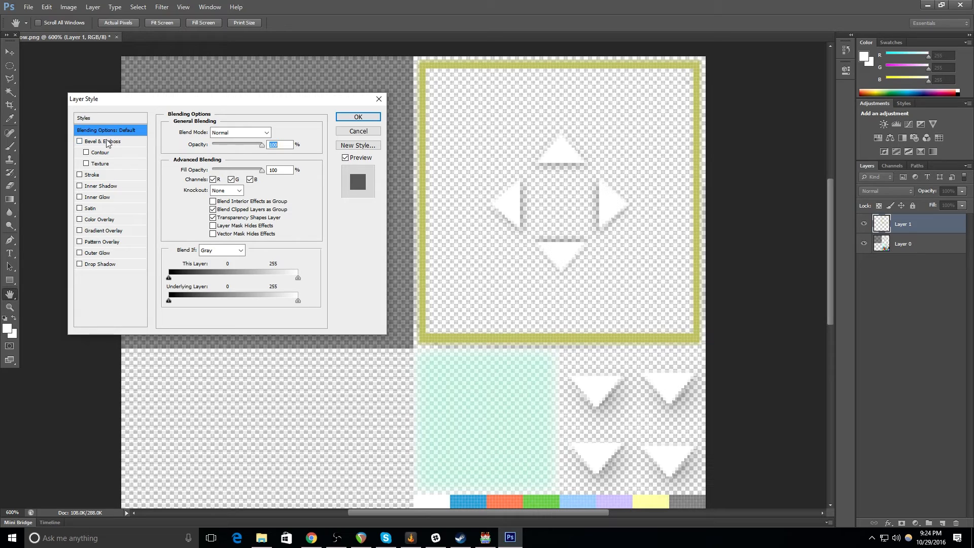
click(79, 142)
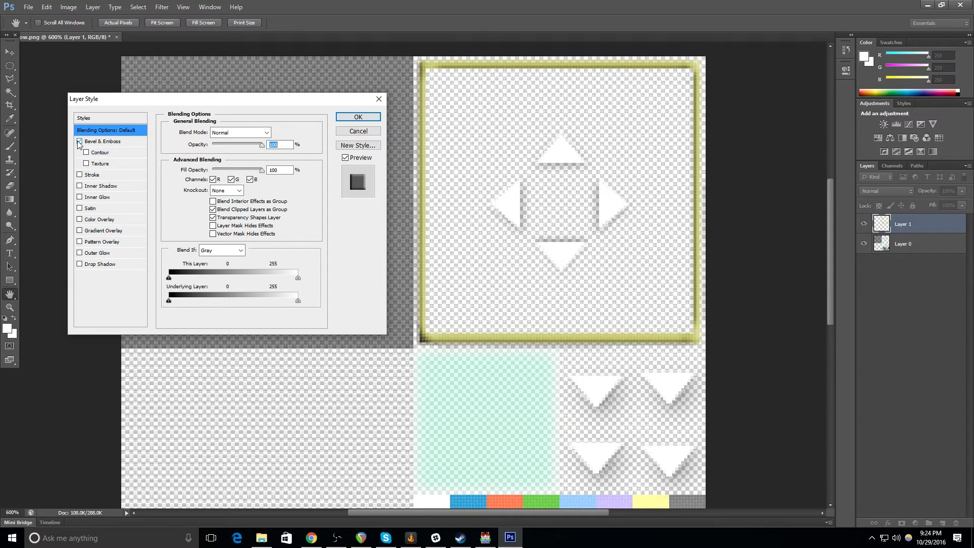
click(79, 142)
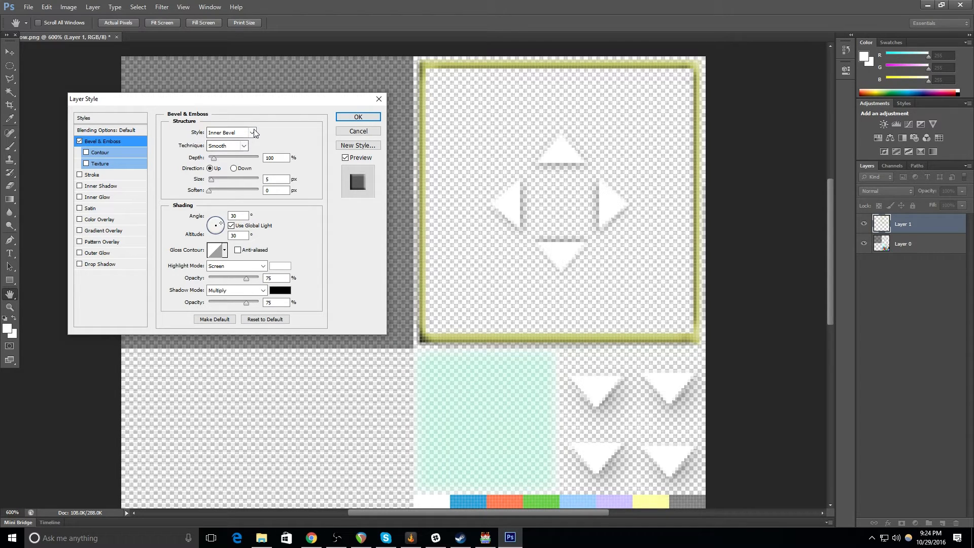
- Set the bevel to Pillow Emboss style with the border raised outward
click(251, 132)
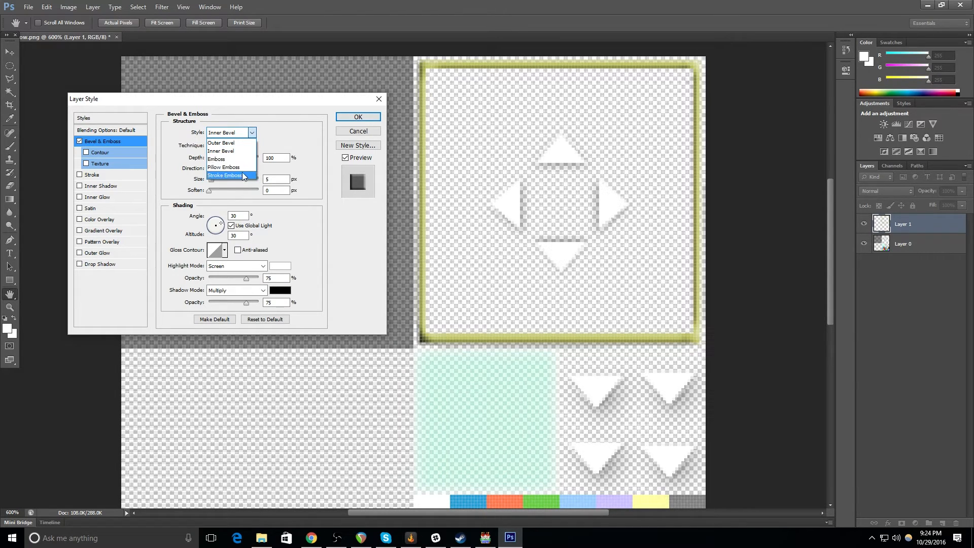
click(223, 167)
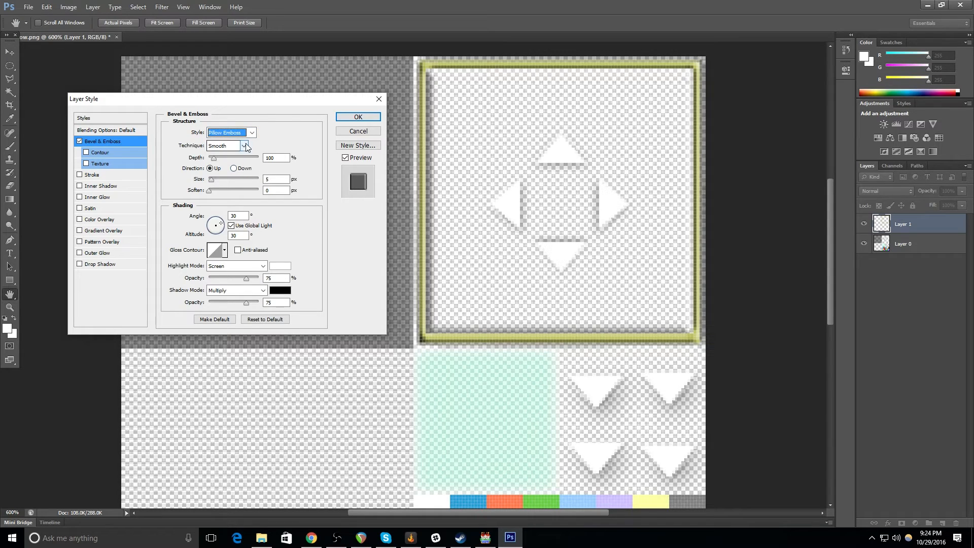
click(222, 145)
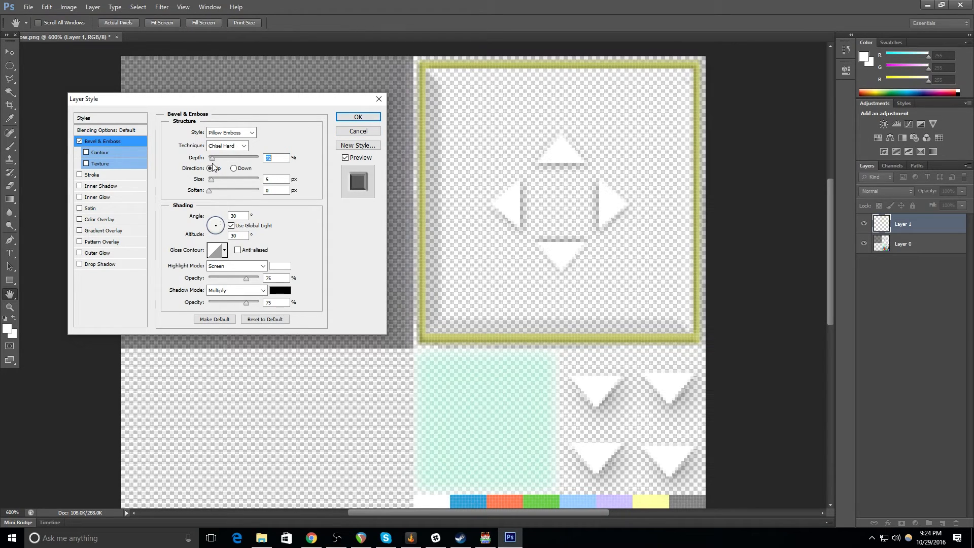
click(210, 168)
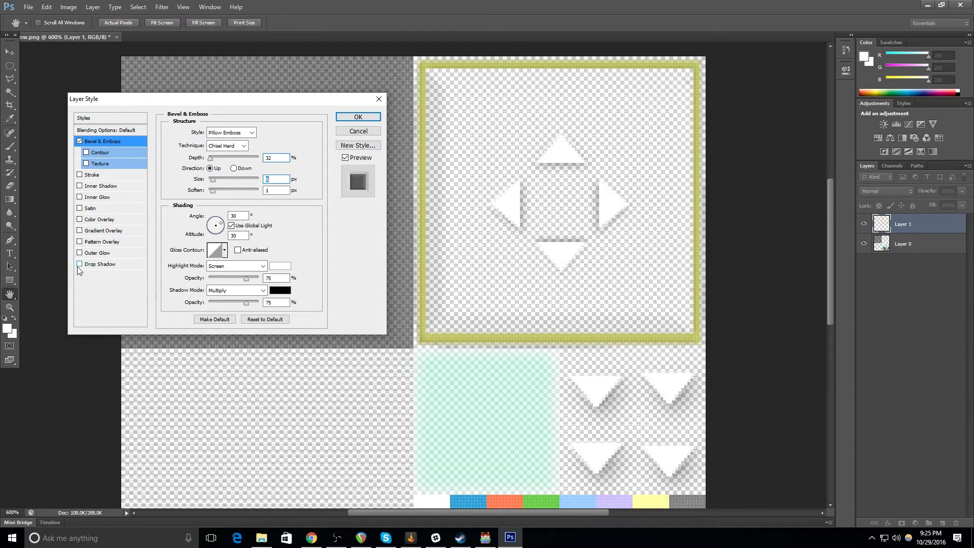
- Enable Drop Shadow and swing the emboss light direction down to zero altitude
click(79, 265)
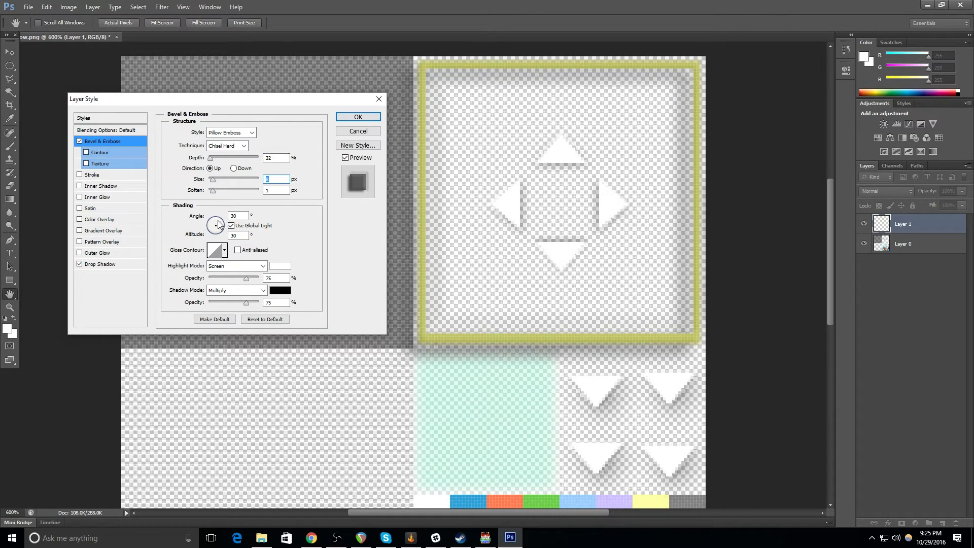
drag(216, 223, 219, 220)
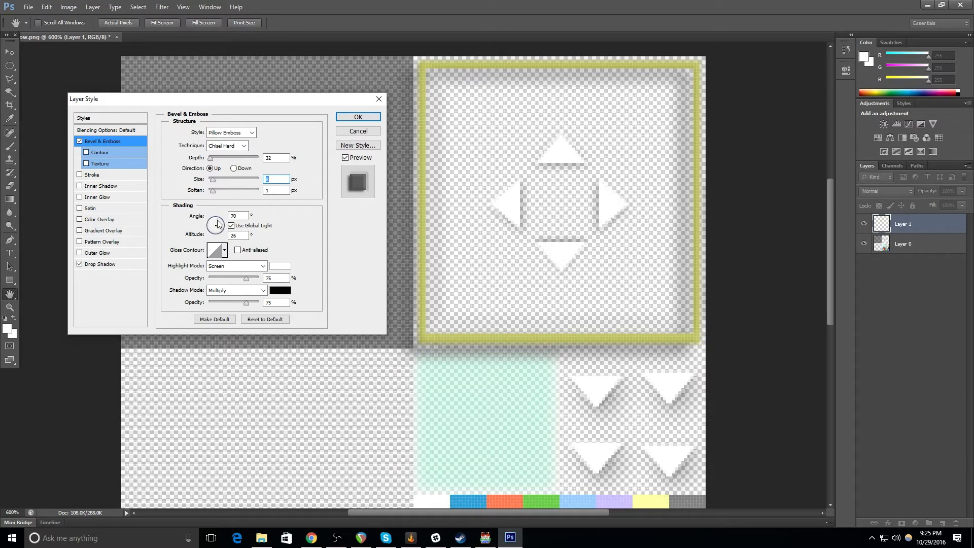
drag(217, 223, 214, 226)
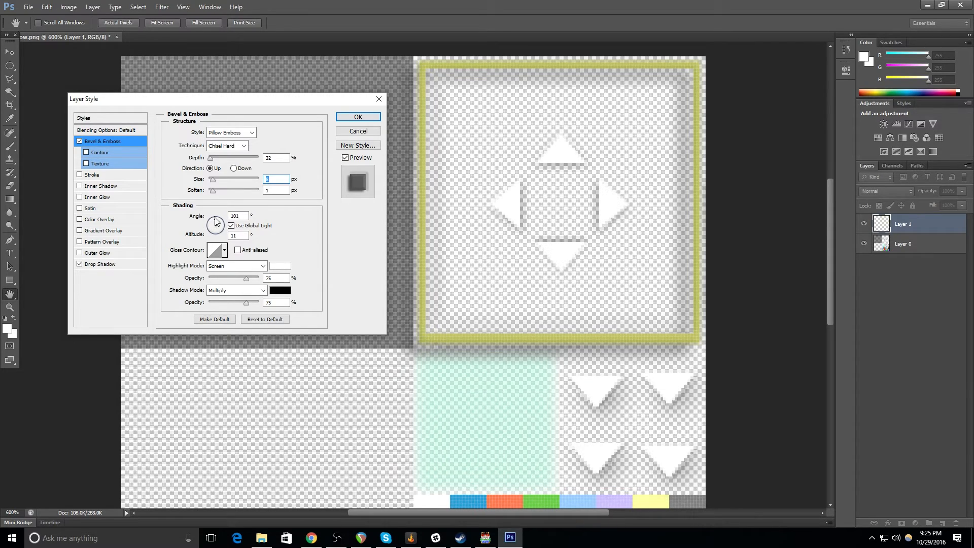
drag(215, 220, 214, 224)
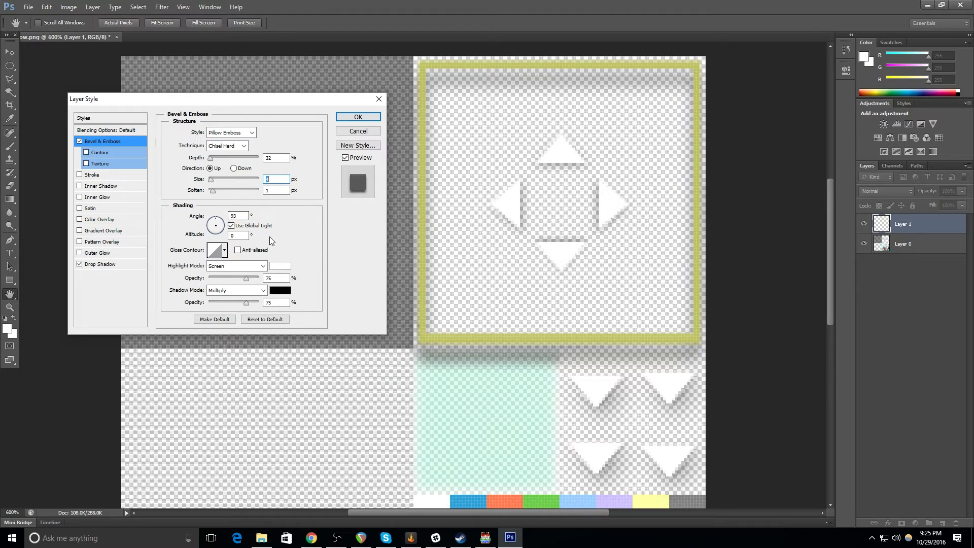
- Set the drop shadow angle to 130° and apply both layer effects
click(101, 264)
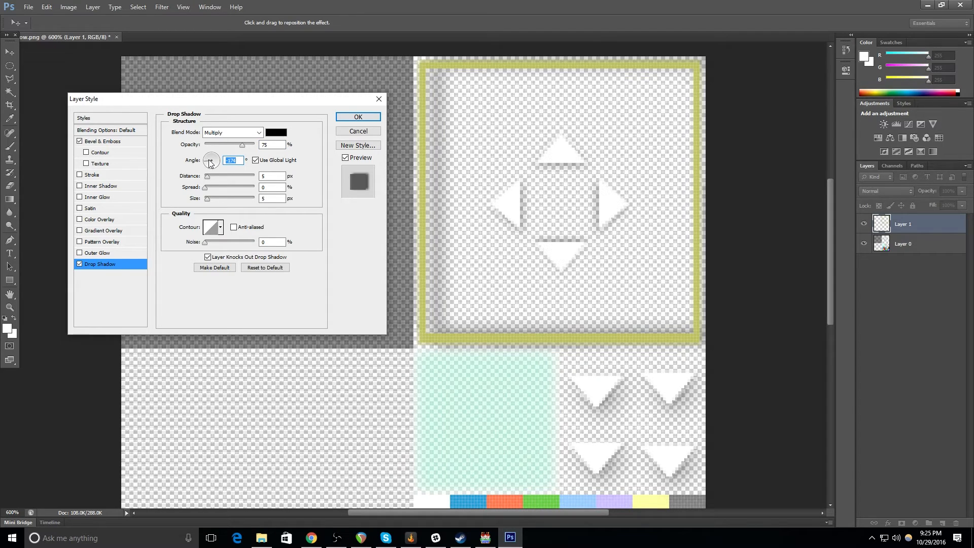
drag(211, 159, 211, 154)
text(130)
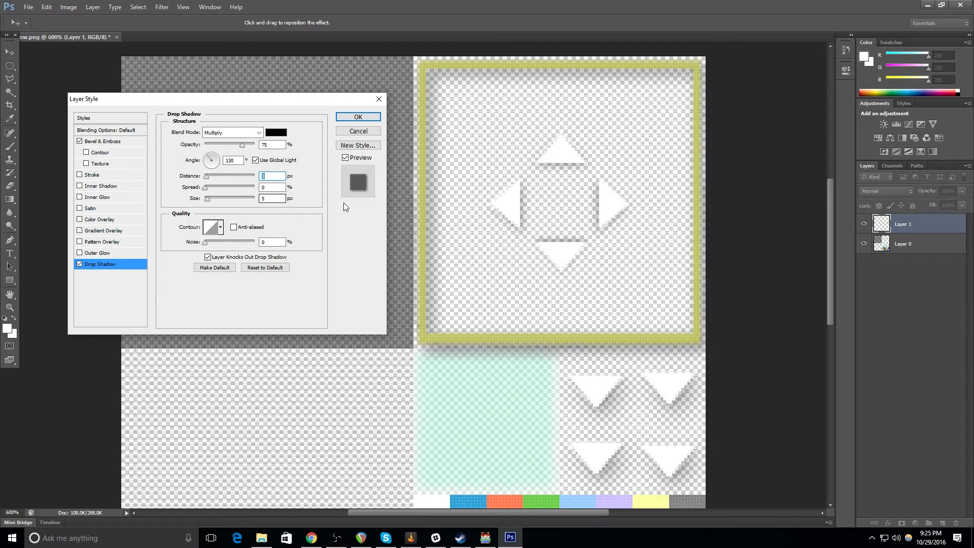
click(358, 117)
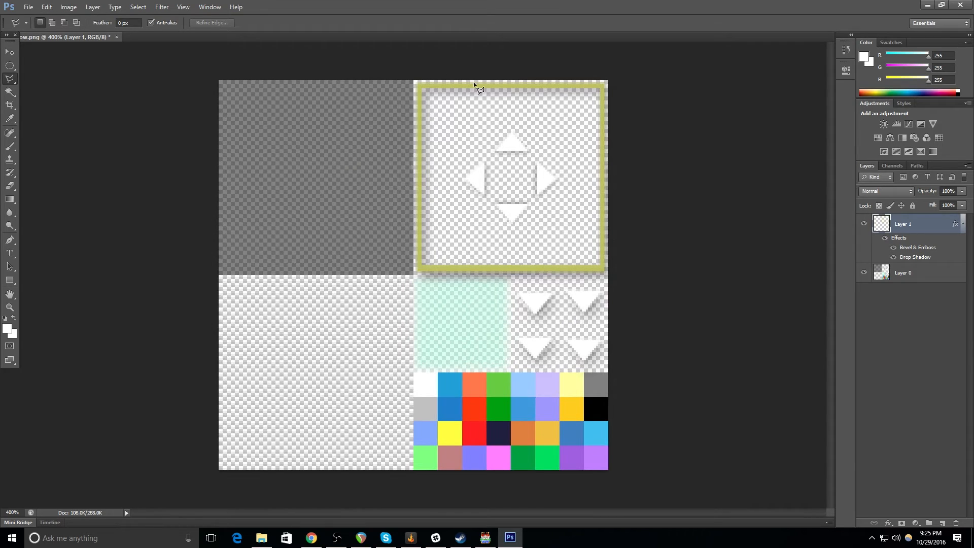
- Save As PNG replacing Window.png, then quit Photoshop without saving the layered document
click(29, 7)
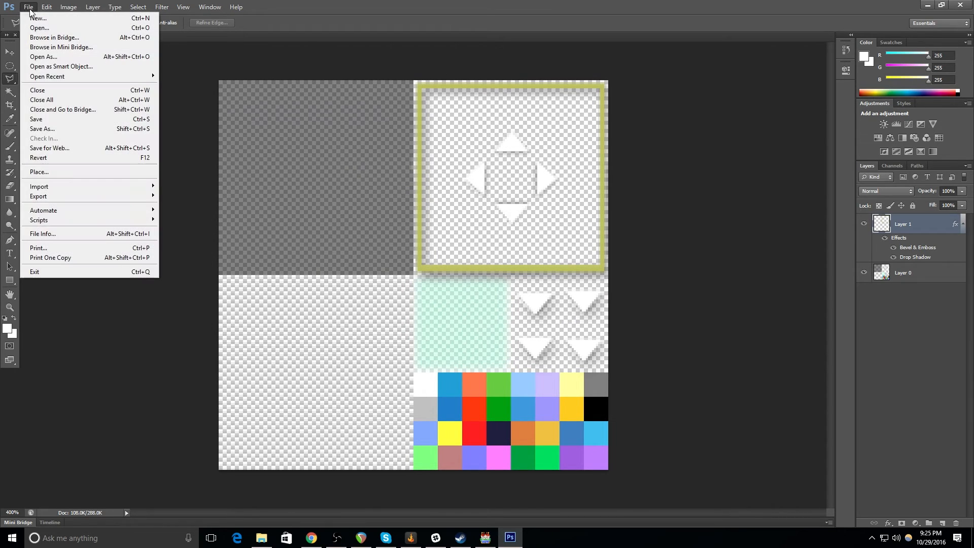
mouse_move(53, 129)
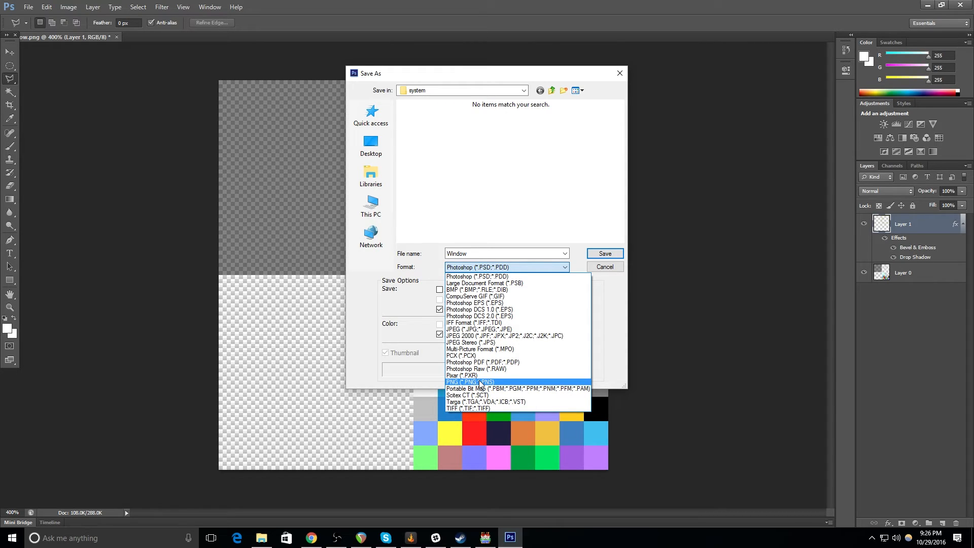
click(469, 382)
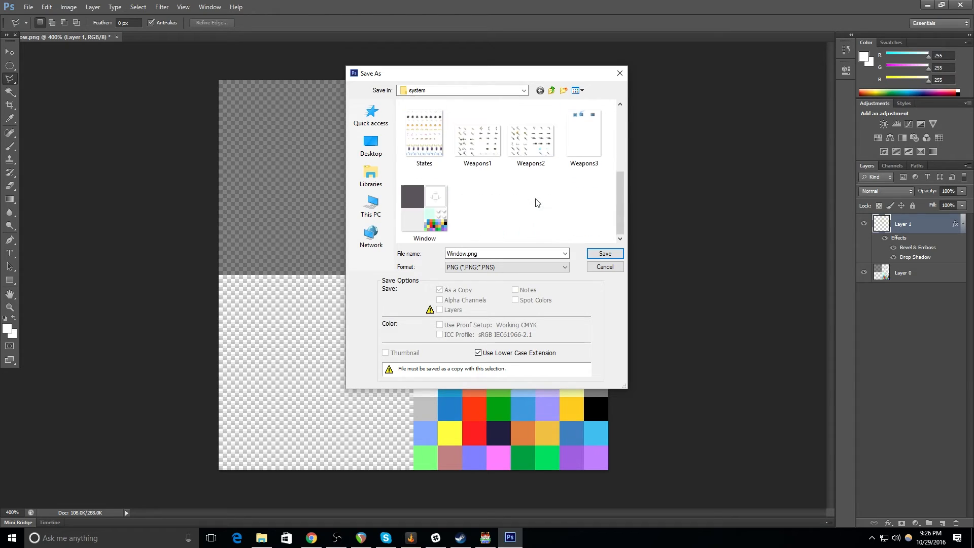
click(505, 254)
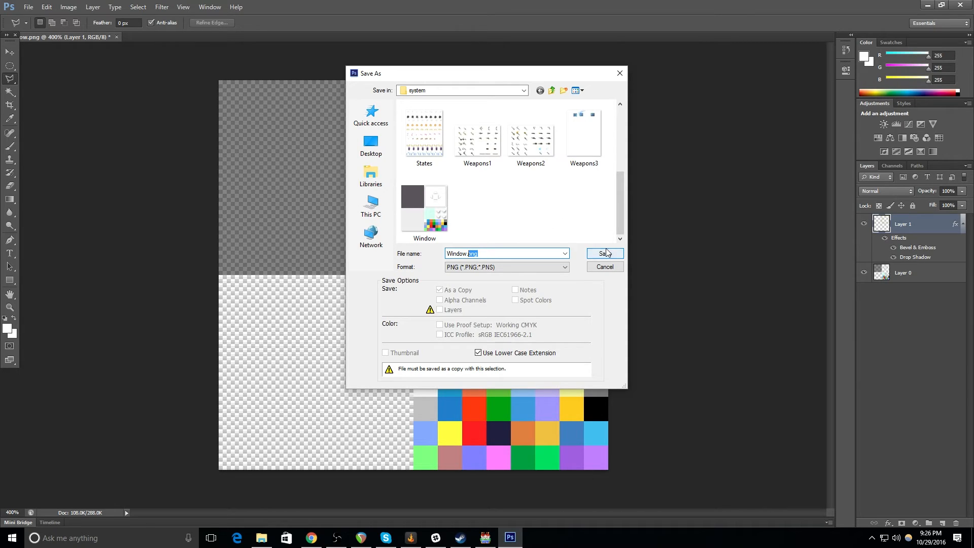
click(602, 253)
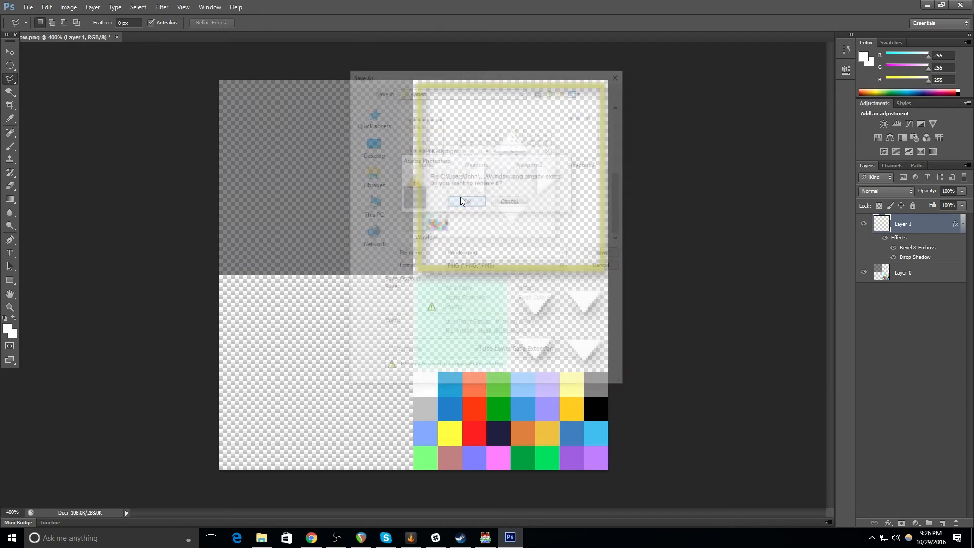
click(465, 201)
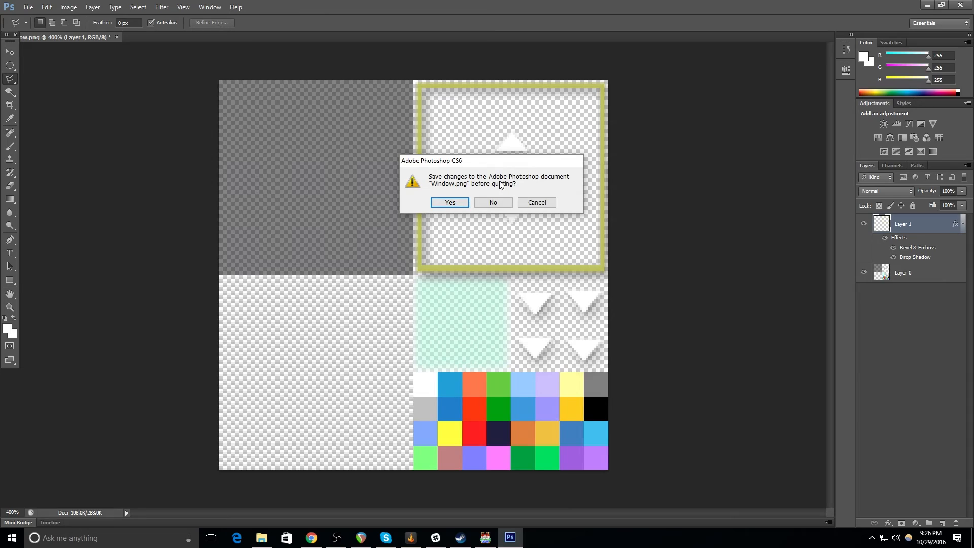
click(492, 203)
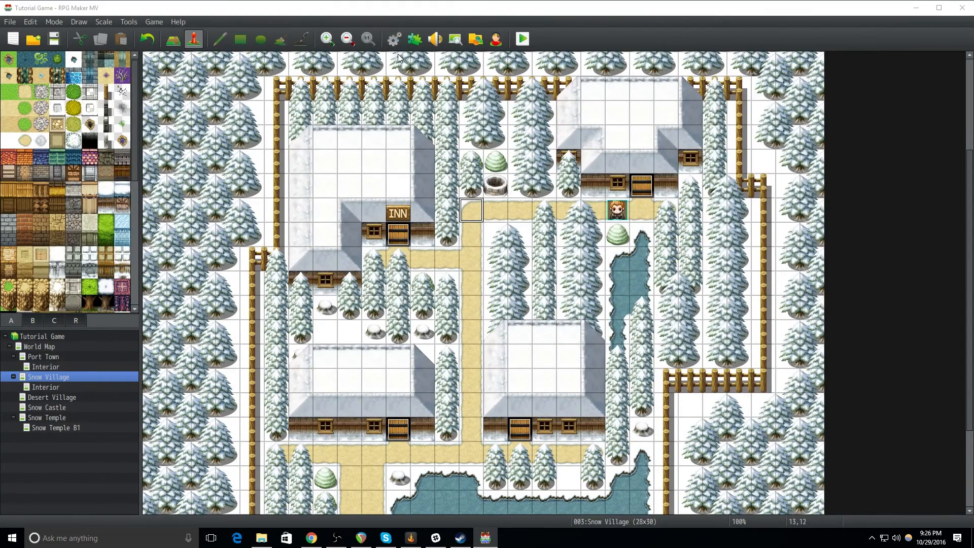
- Set the Database > System window color to a dark wine red, red around 51
click(393, 40)
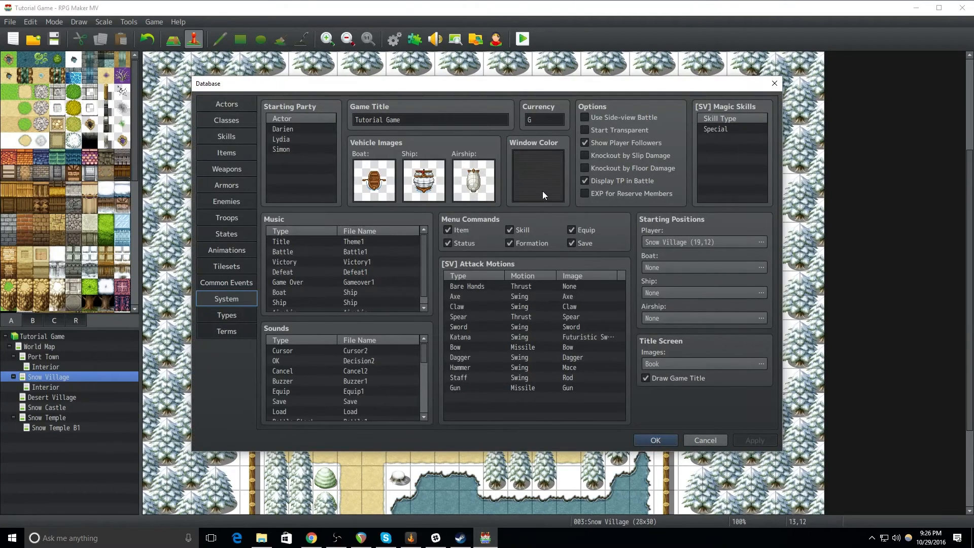
click(537, 173)
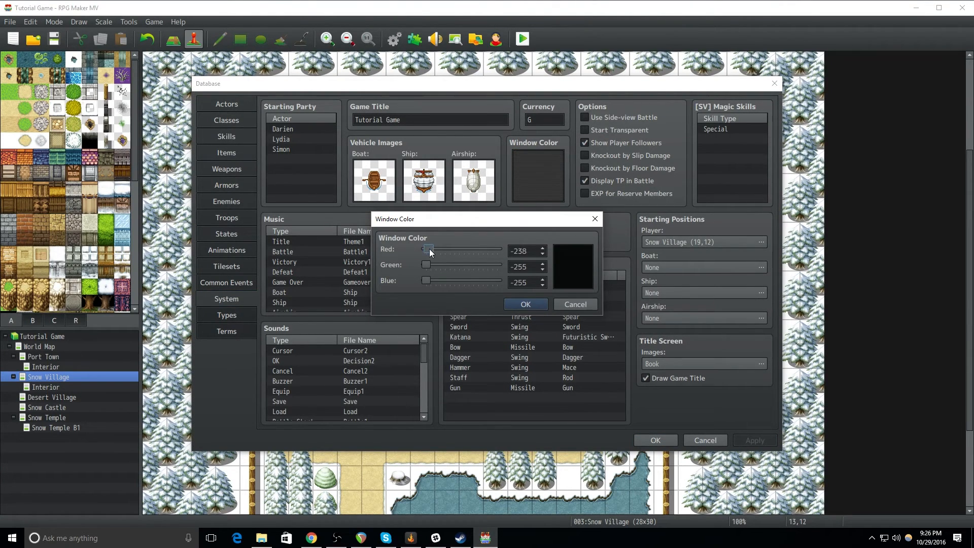
drag(431, 249, 471, 249)
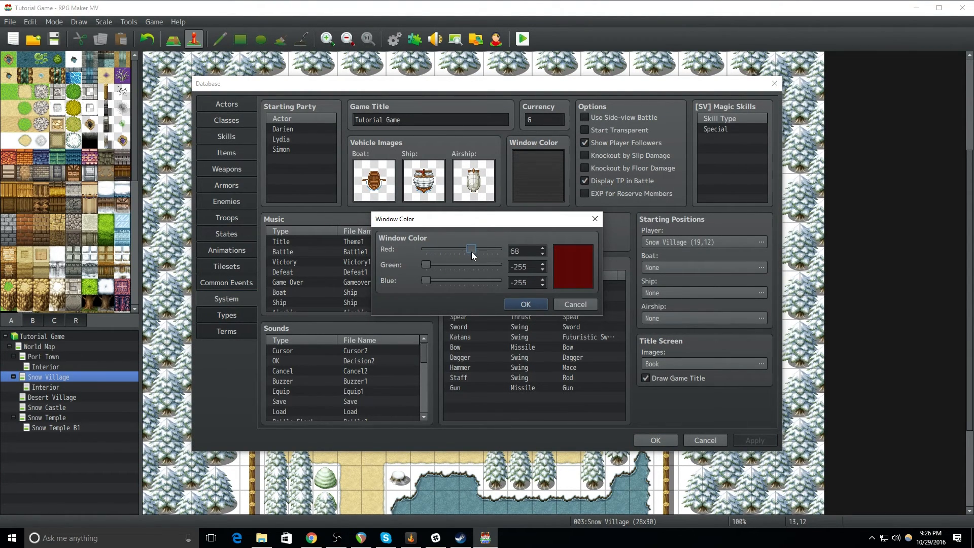
drag(471, 249, 467, 250)
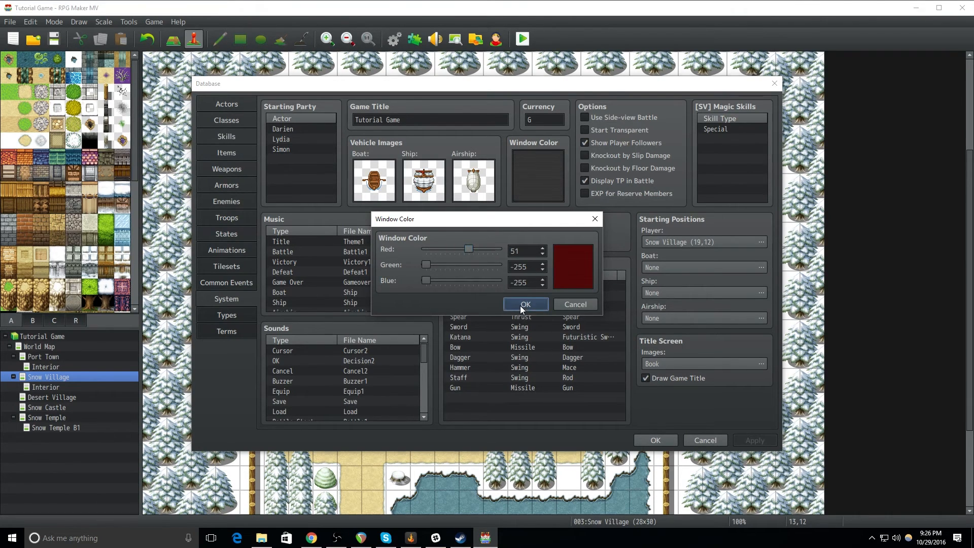
click(525, 304)
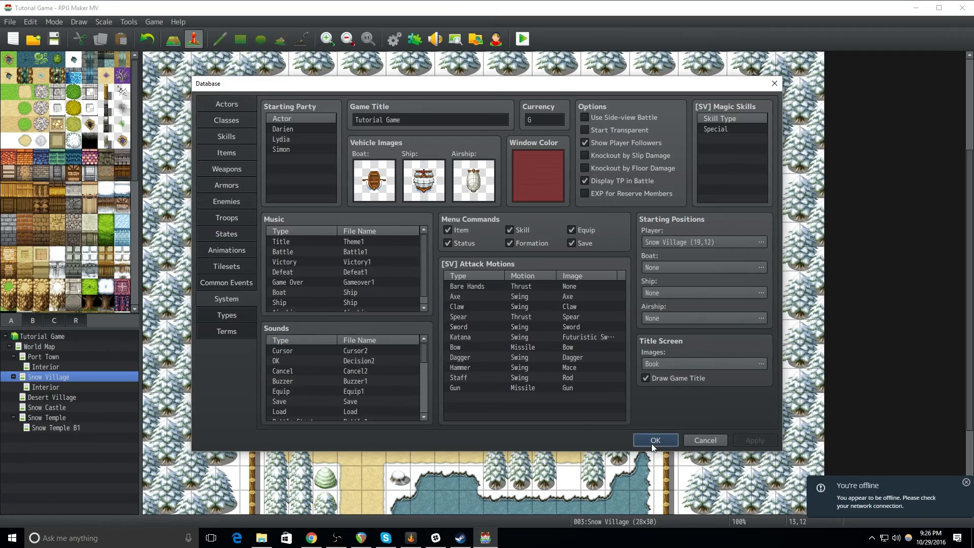
- Confirm and close the database, dismissing the offline notification
click(655, 439)
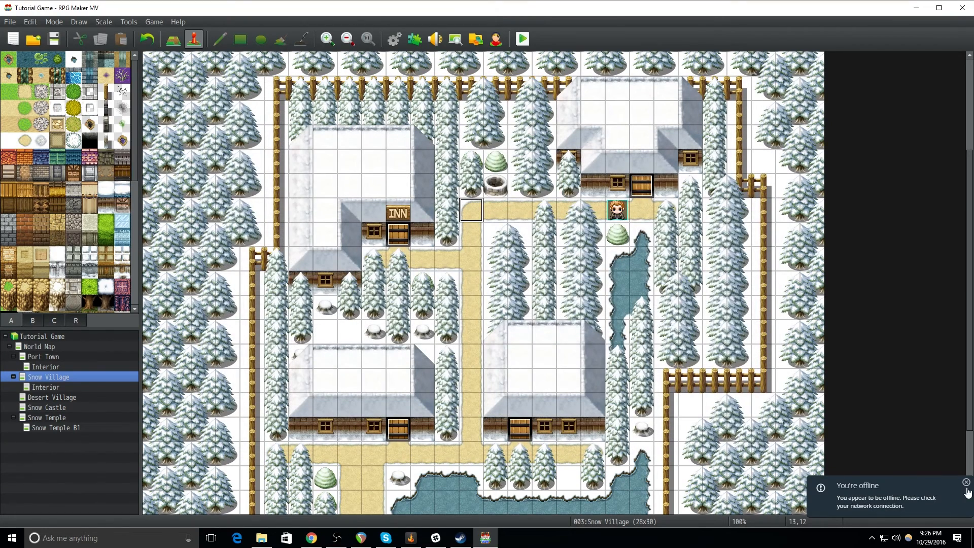
click(967, 483)
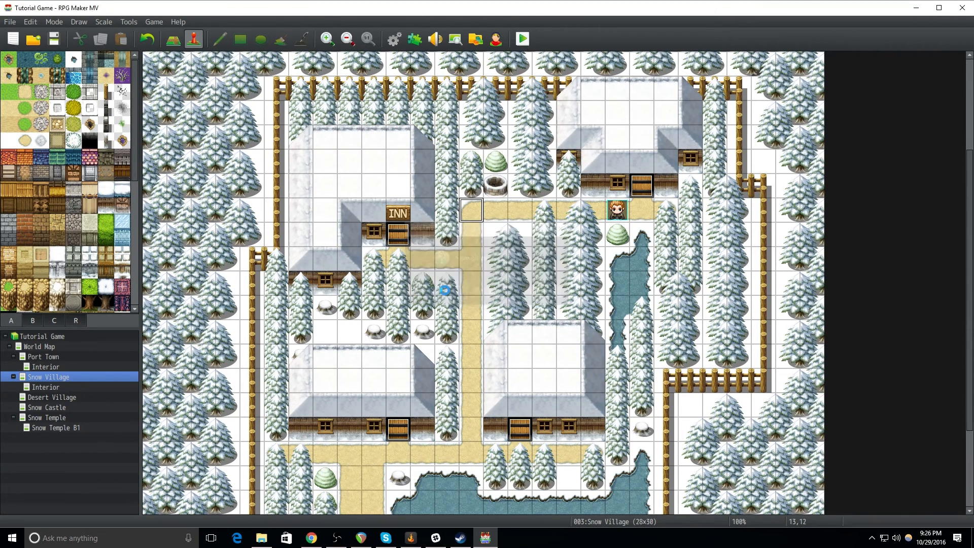
click(522, 39)
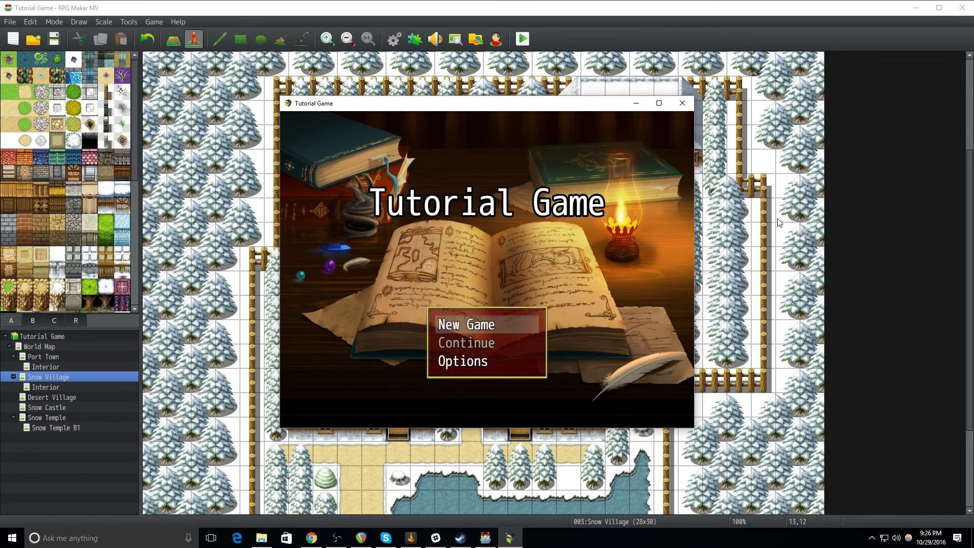
click(466, 324)
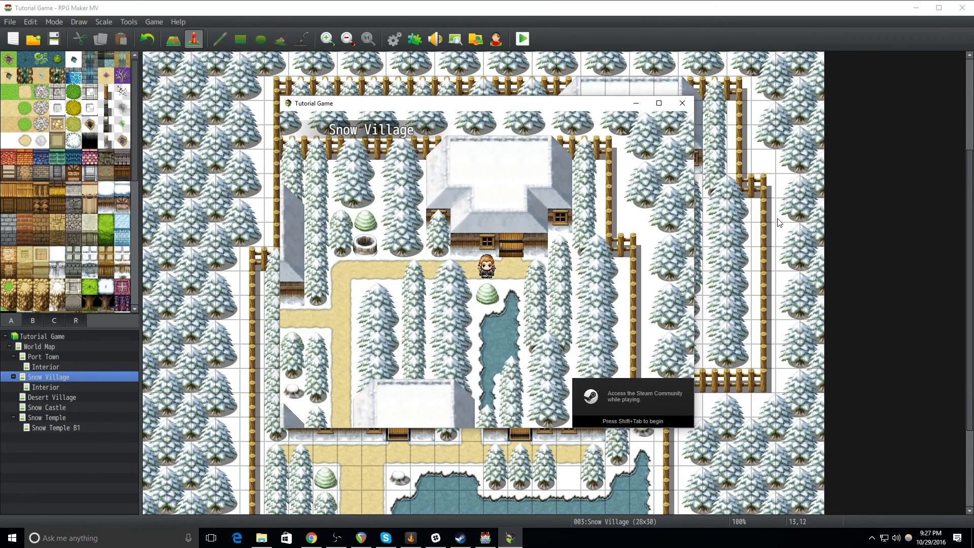
key(Escape)
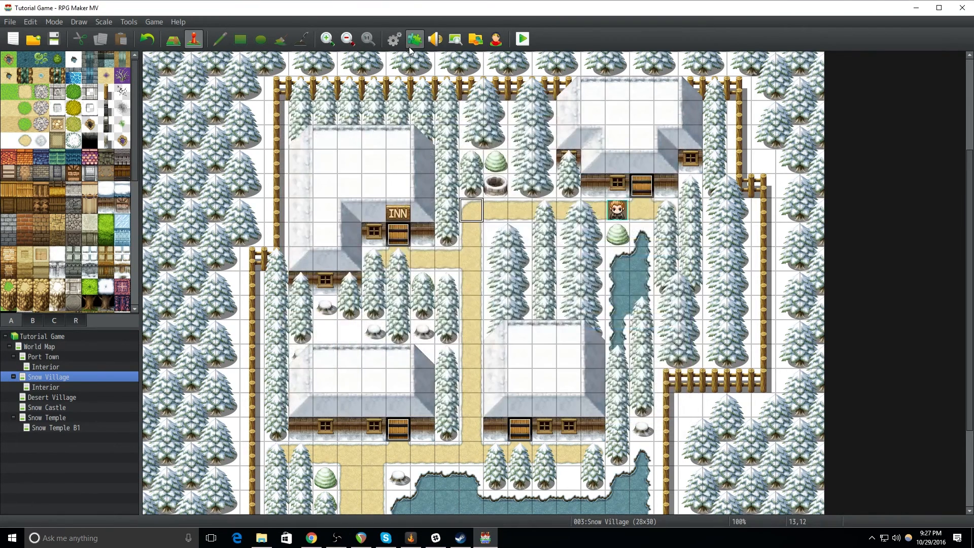
- Confirm AltMenuScreen is ON in the Plugin Manager, then start a new playtest
click(414, 39)
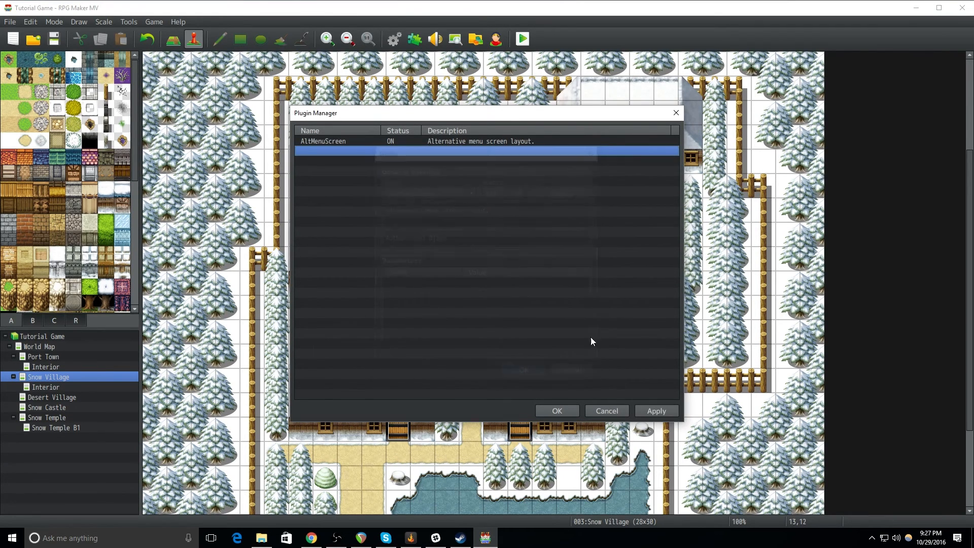
click(555, 411)
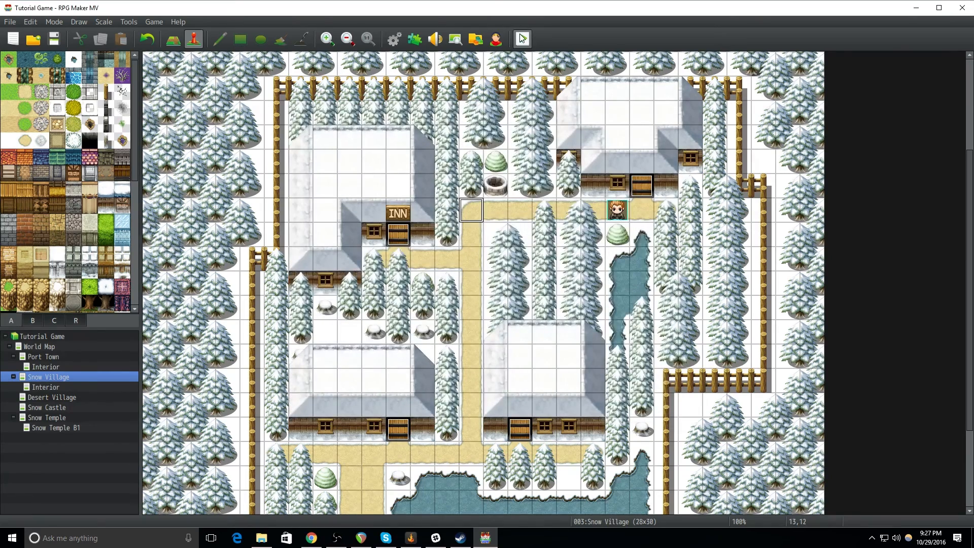
click(522, 39)
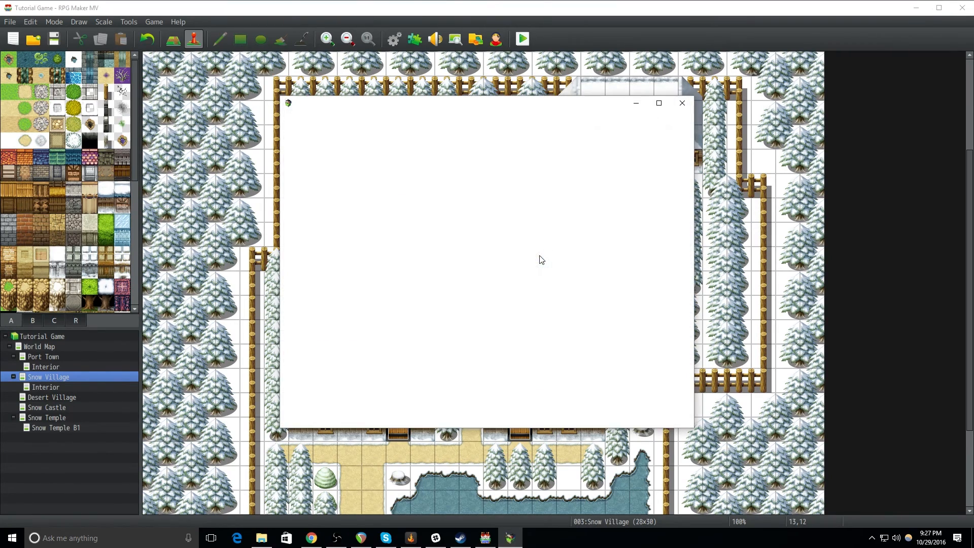